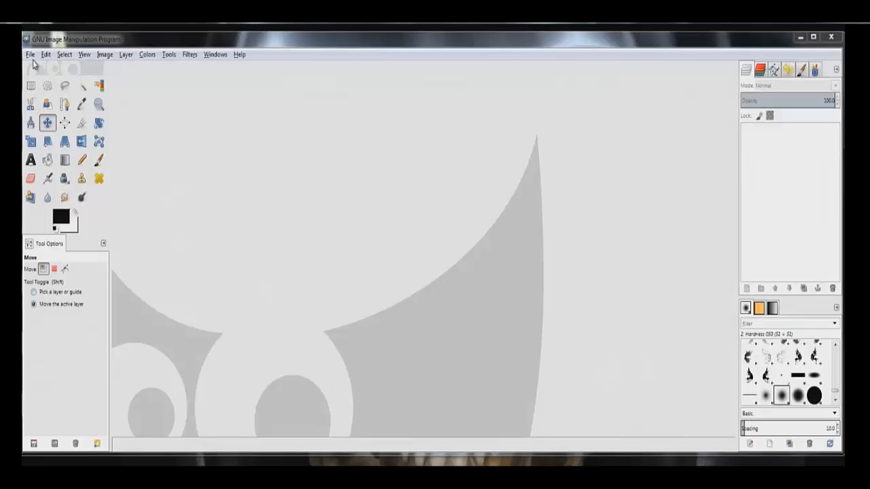
Create a new 1280 × 350 pixel image from the Create a New Image dialog
left_click(30, 54)
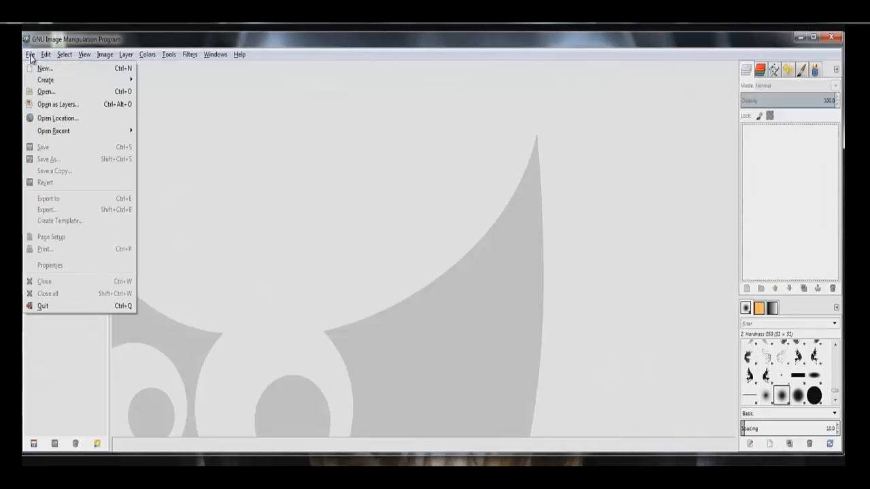
left_click(43, 68)
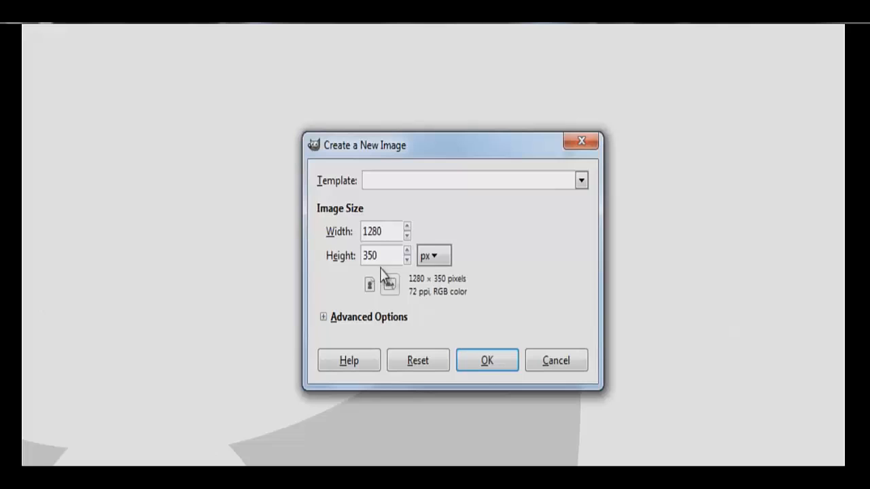
triple_click(381, 232)
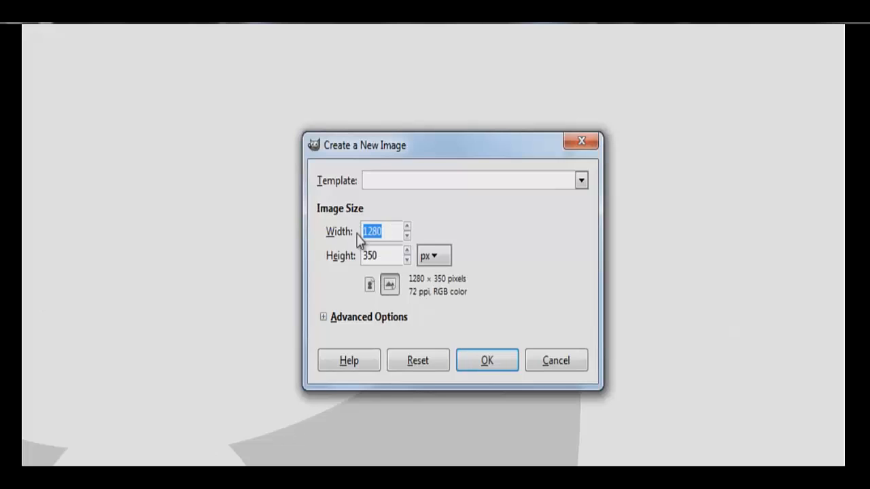
left_click(381, 256)
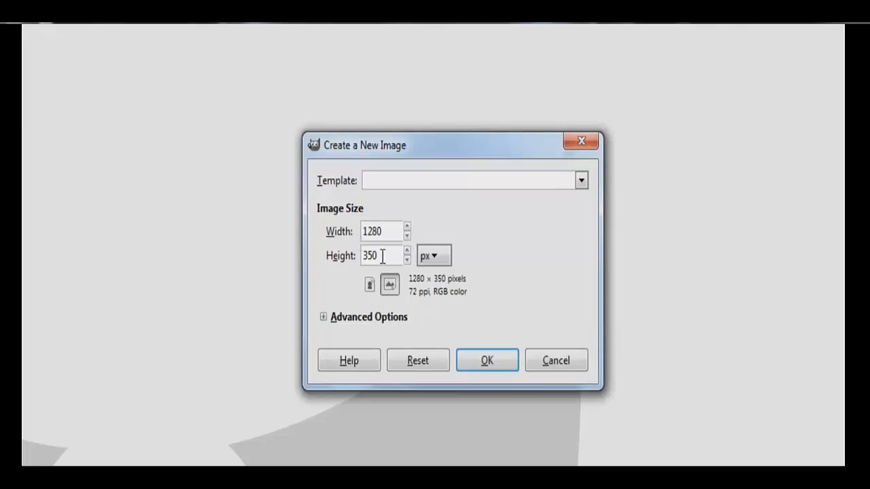
key("BackSpace")
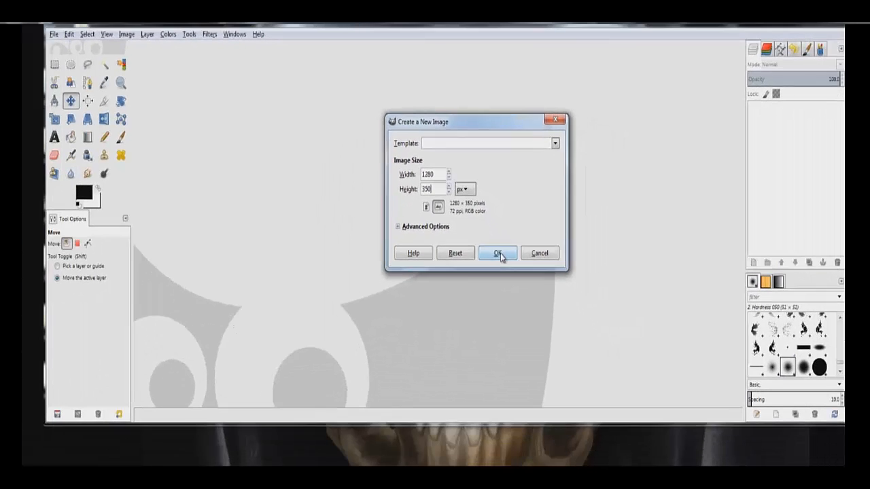
left_click(497, 253)
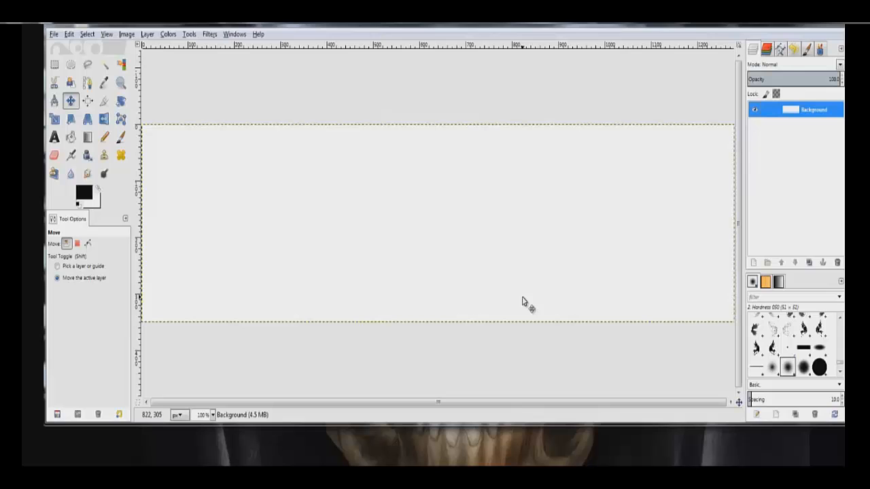
mouse_move(256, 302)
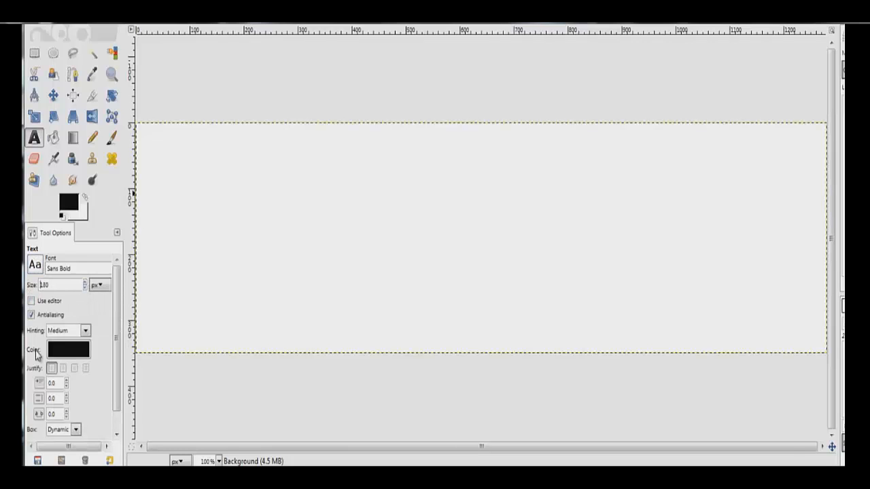
Set the Text tool colour to black
left_click(68, 348)
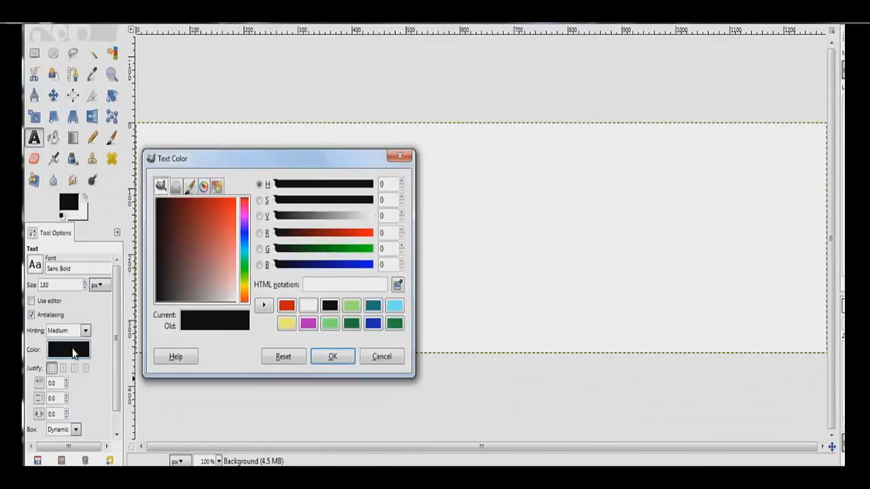
left_click(329, 305)
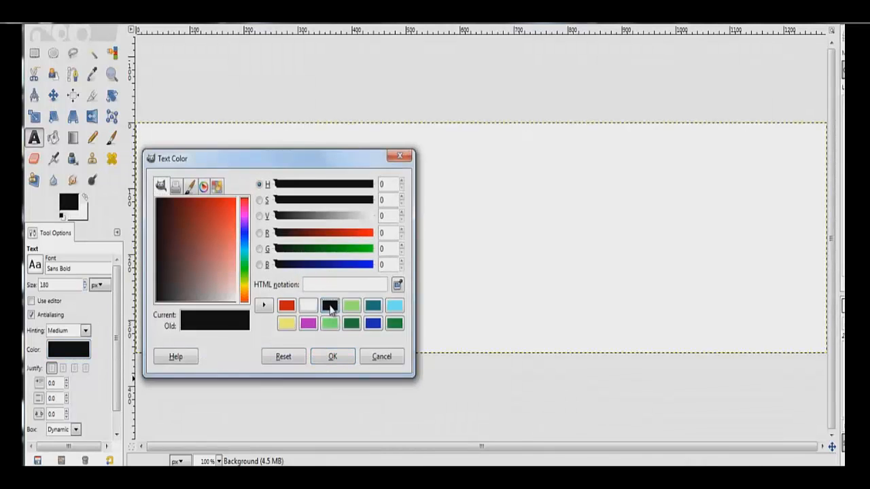
left_click(331, 356)
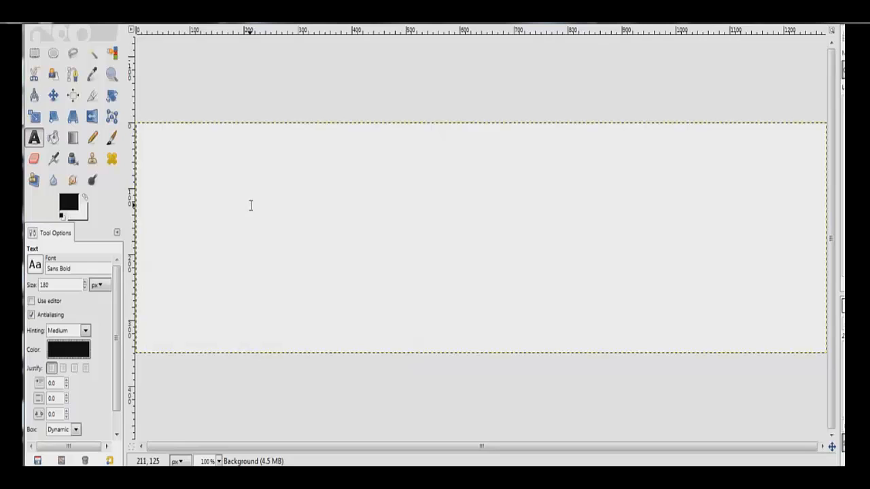
Add a text layer on the canvas reading 'TCAFC' and pick the Move tool
left_click(251, 215)
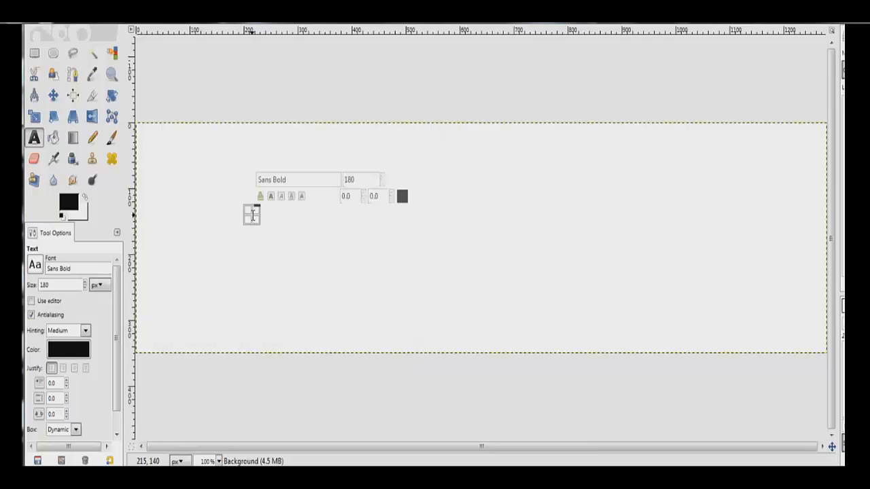
type("TC")
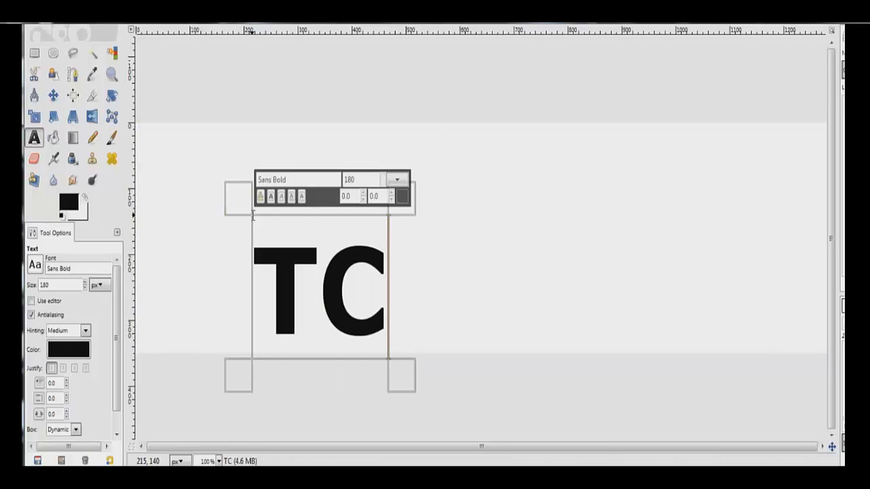
type("AF")
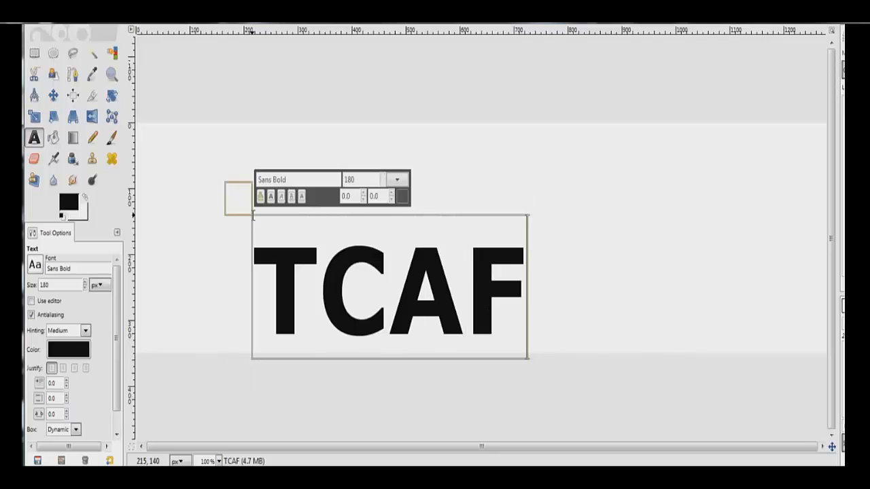
type("C")
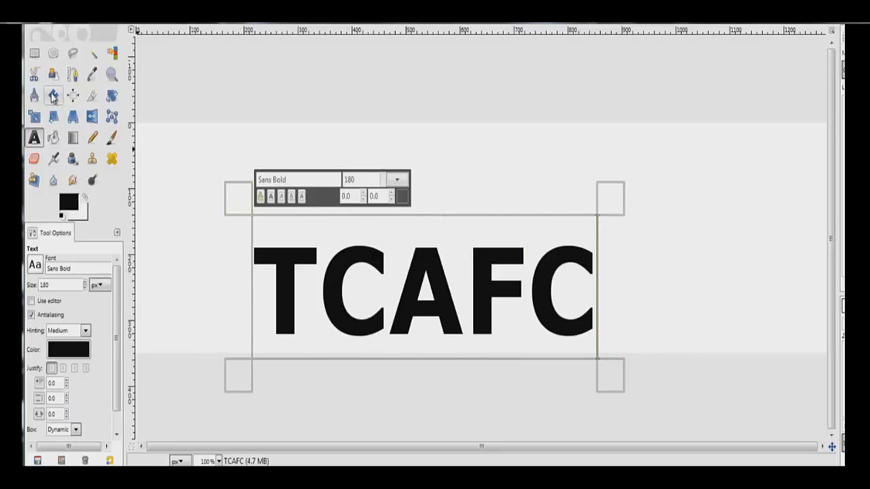
left_click(53, 95)
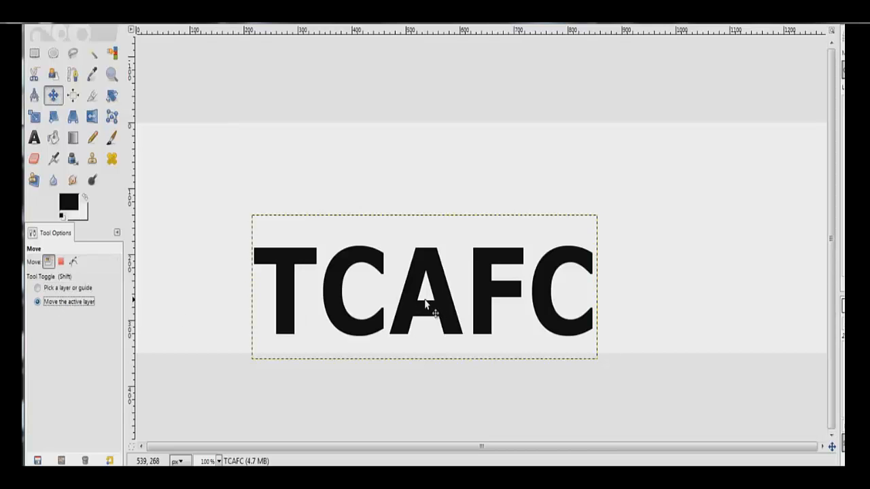
Centre the TCAFC text and expand its layer with Layer to Image Size
left_click_drag(424, 302, 448, 252)
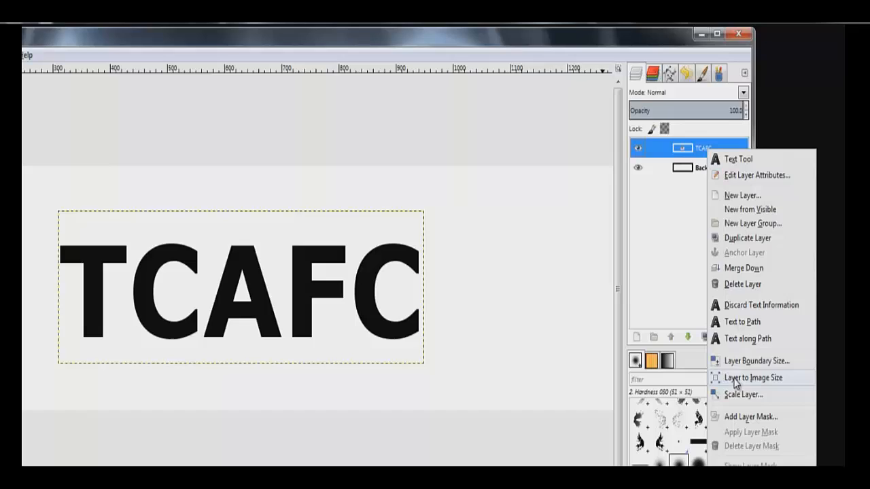
left_click(753, 378)
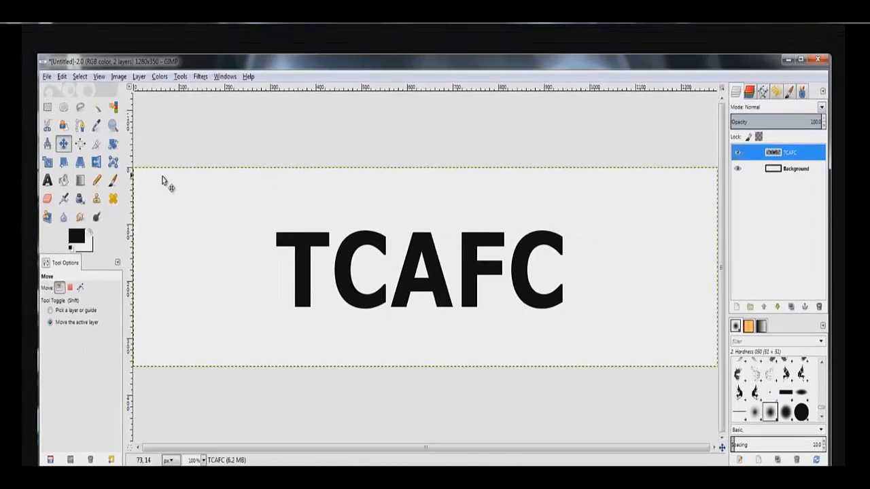
mouse_move(685, 378)
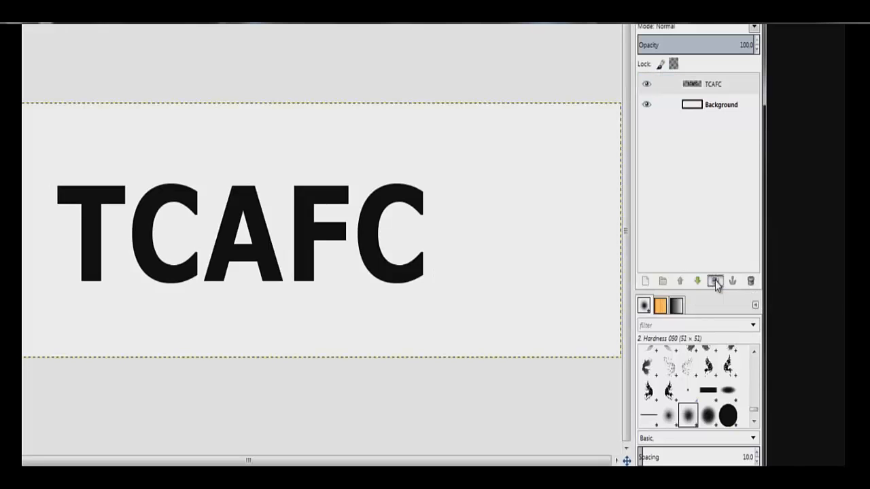
Duplicate the TCAFC layer and make the new TCAFC #1 layer active
left_click(715, 280)
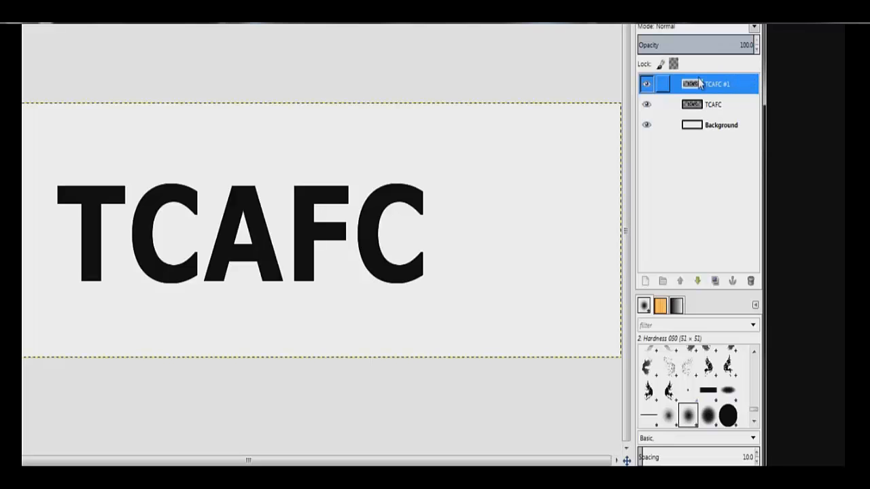
left_click(647, 104)
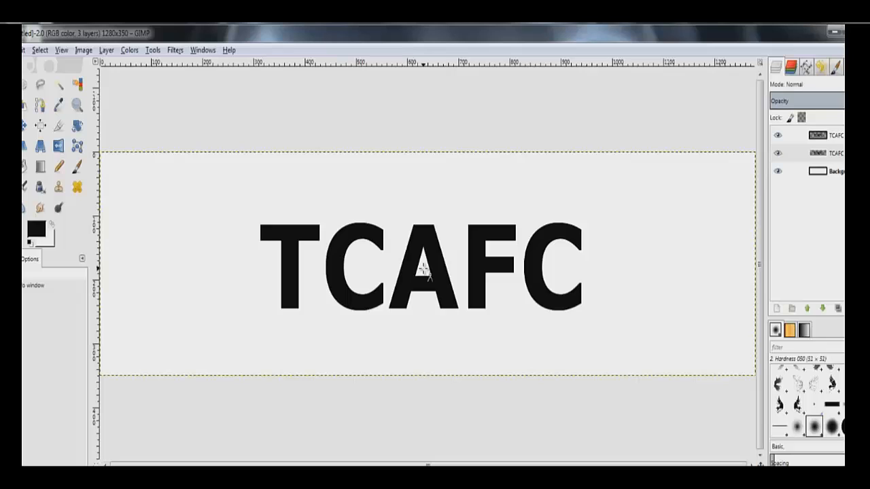
Measure a distance across the TCAFC text with the Measure tool
left_click_drag(184, 271, 426, 270)
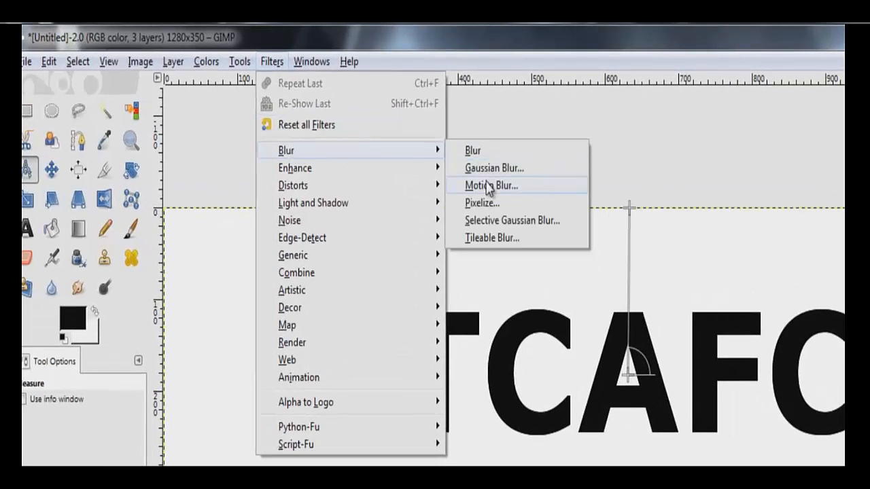
Set Motion Blur to Zoom type with outward blurring off
left_click(491, 185)
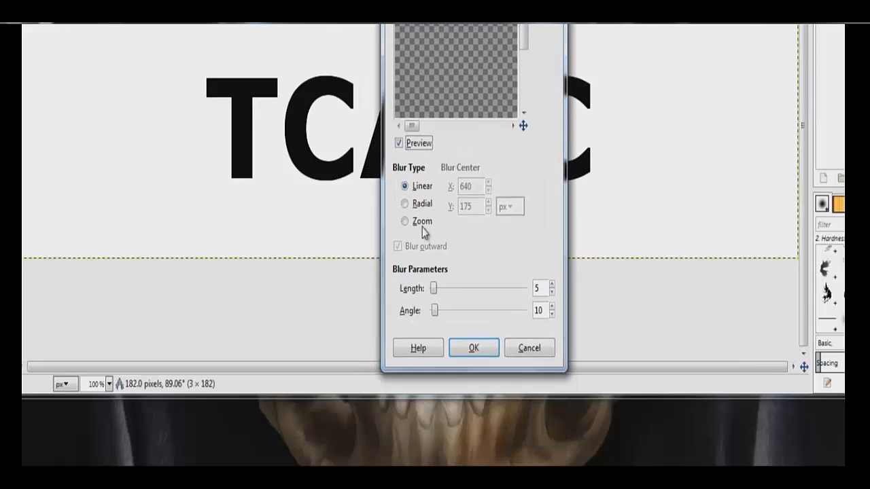
left_click(405, 220)
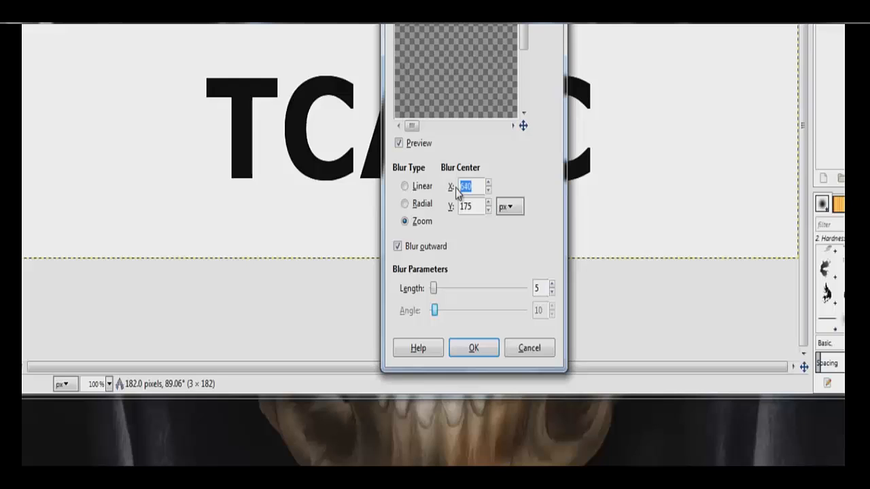
type("632")
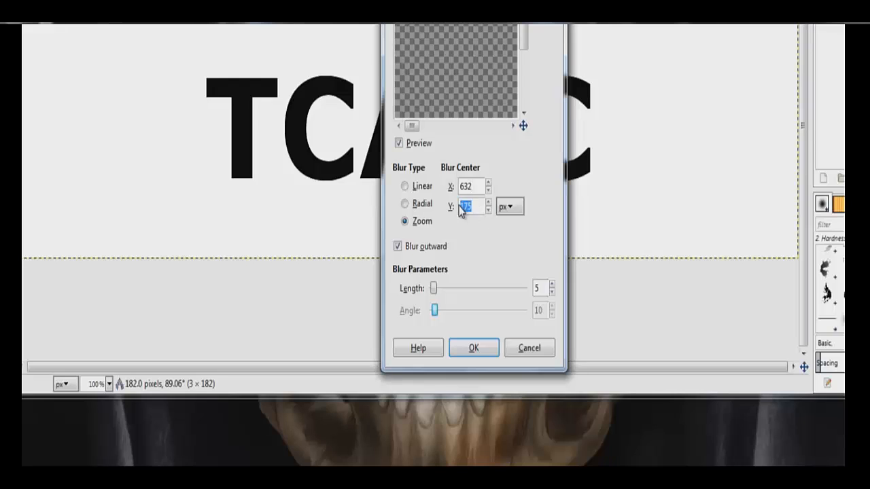
type("182")
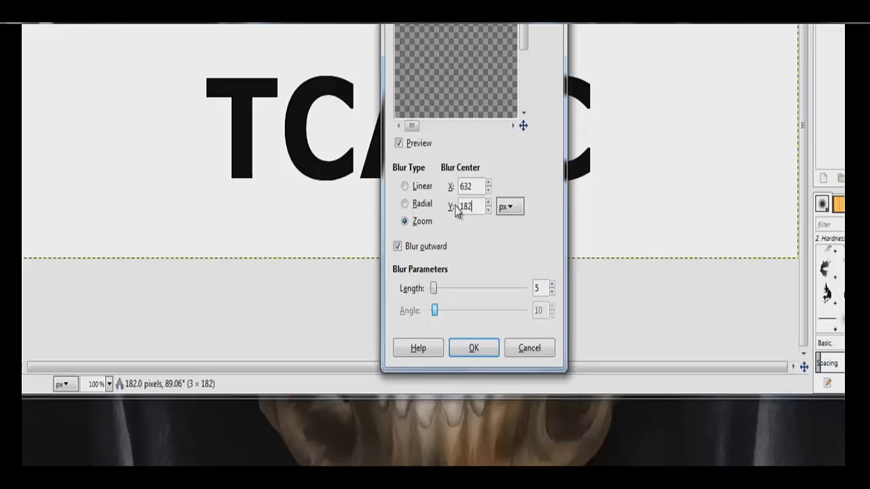
mouse_move(528, 238)
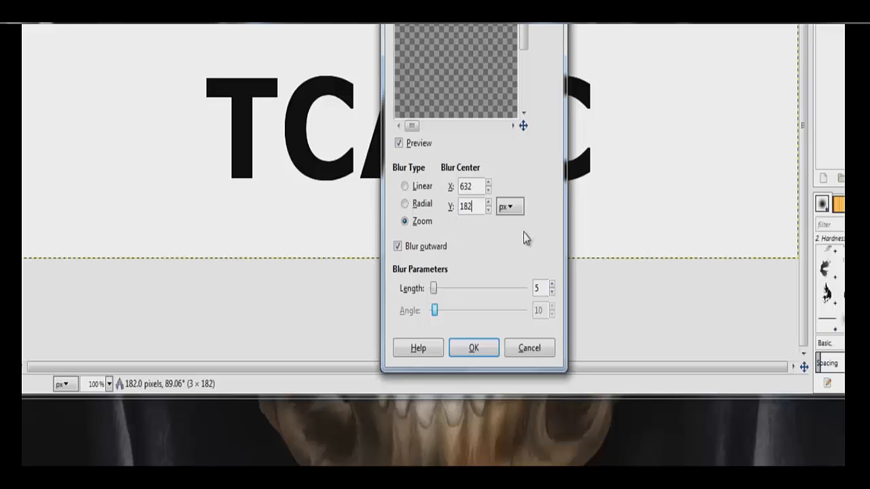
mouse_move(422, 242)
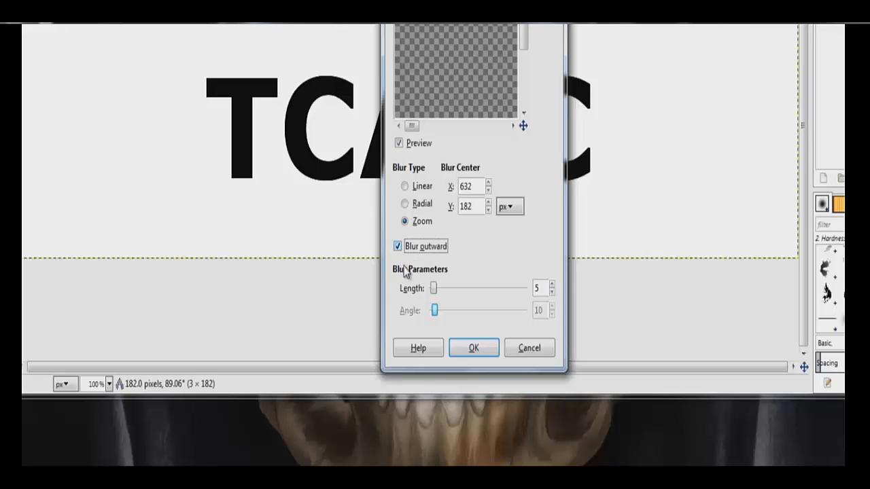
left_click(397, 246)
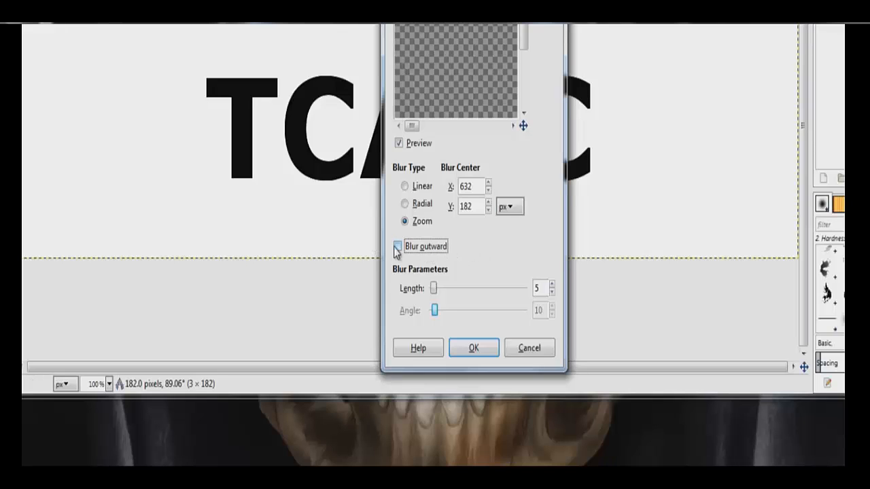
left_click(397, 246)
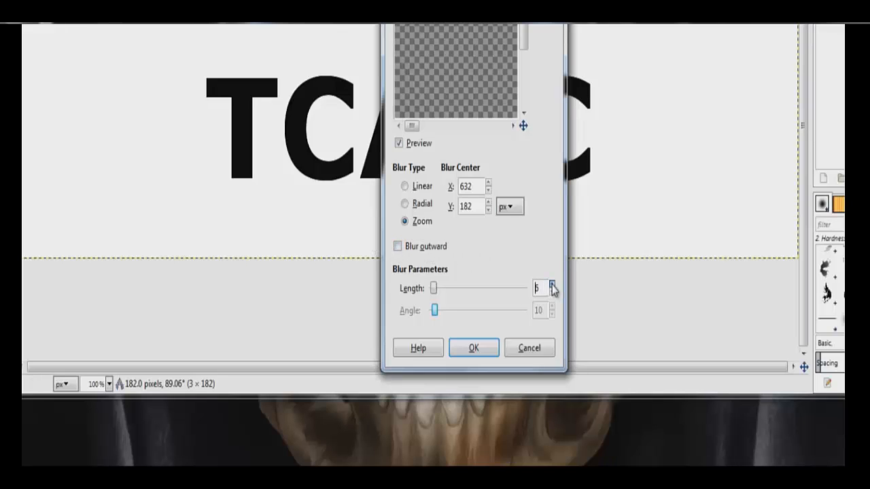
Raise the zoom blur length to 81 and apply it to the lettering
left_click(552, 285)
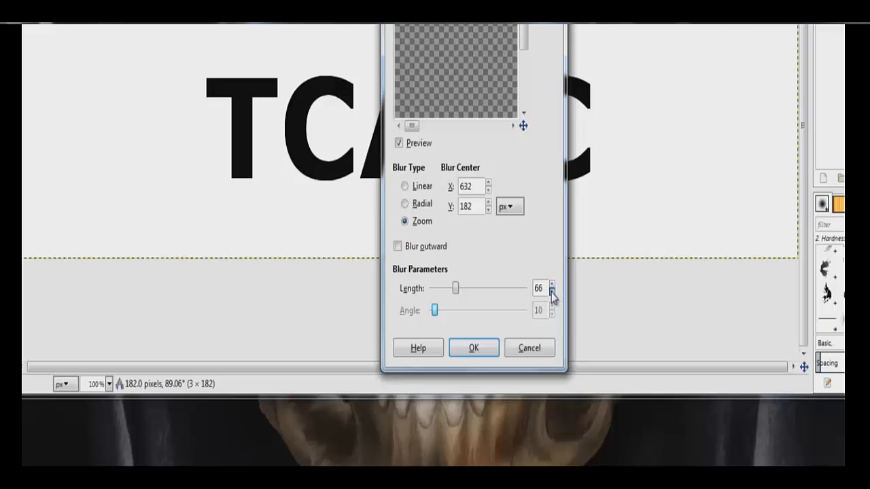
left_click(552, 293)
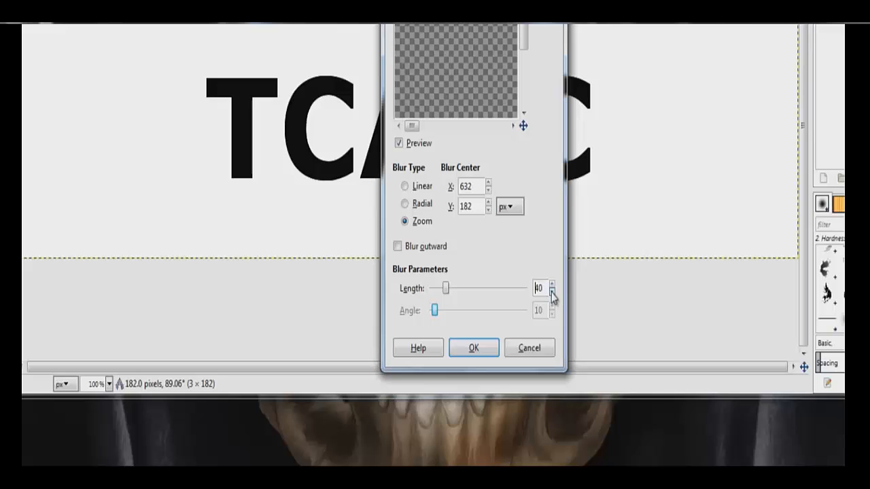
left_click(552, 291)
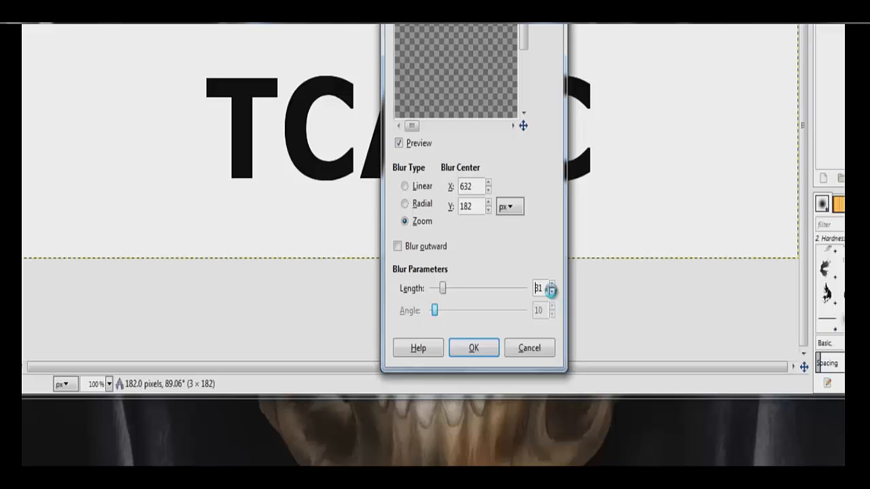
left_click(473, 348)
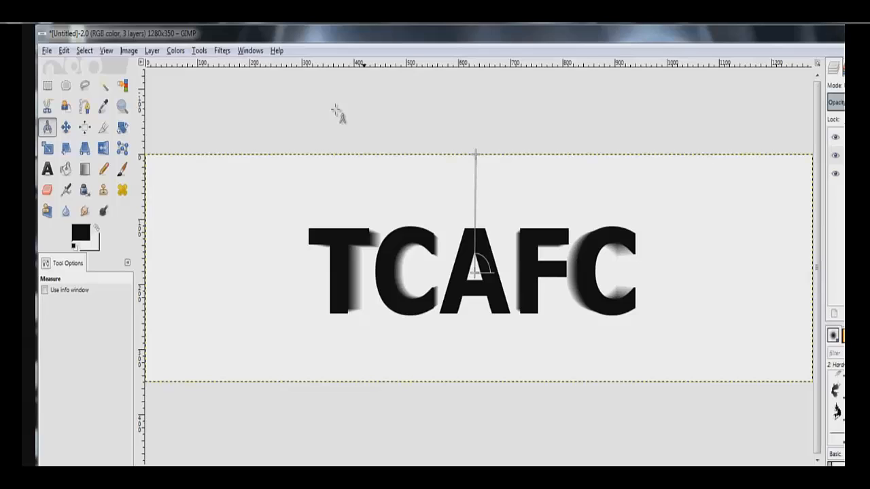
Select the blurred TCAFC letters by colour and switch to the Blend tool
left_click(123, 86)
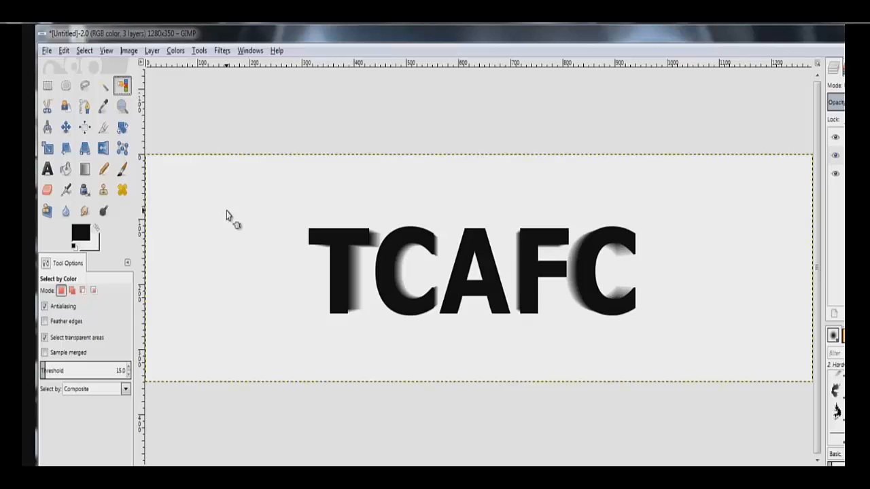
left_click(339, 264)
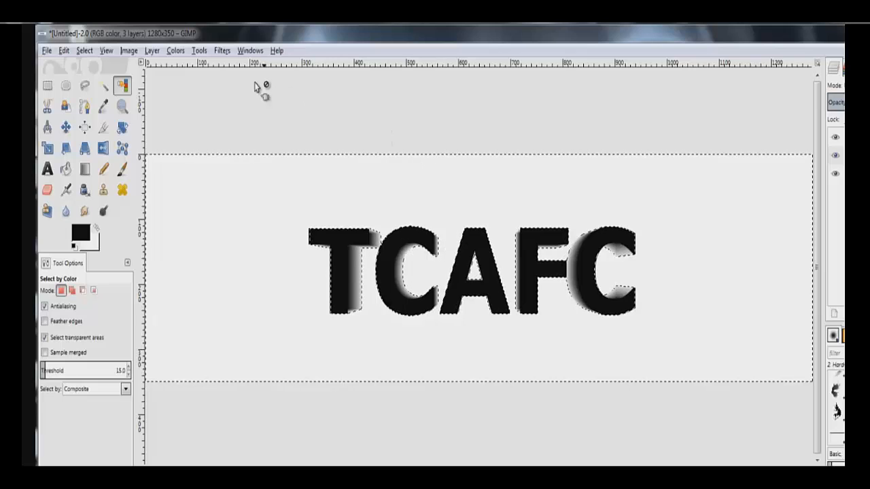
left_click(85, 50)
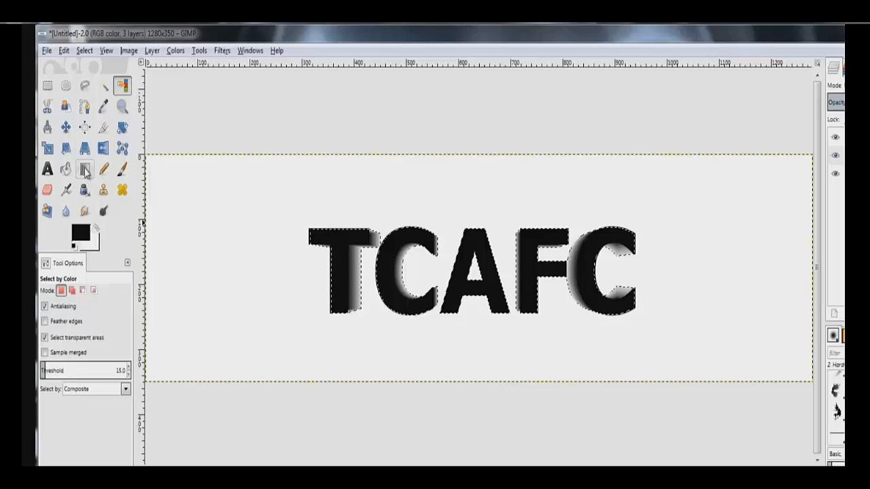
left_click(84, 169)
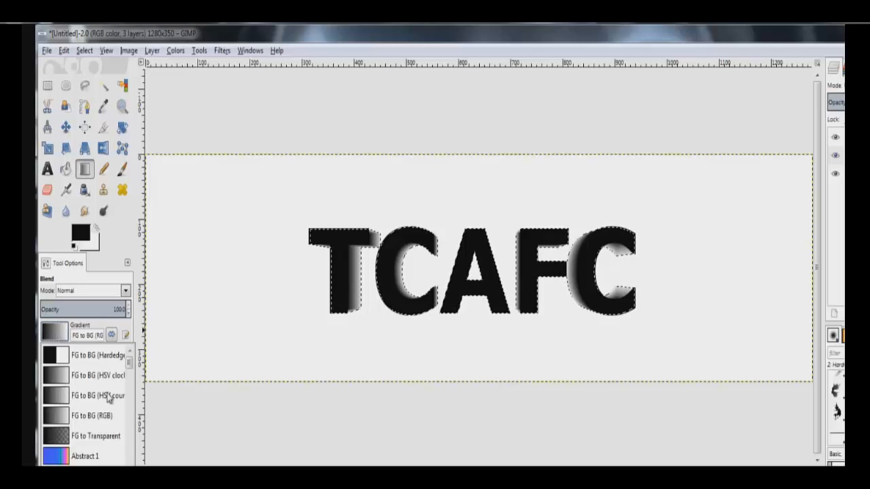
Fill the selected letters top-to-bottom with a linear FG to BG (RGB) gradient
scroll("down", 3)
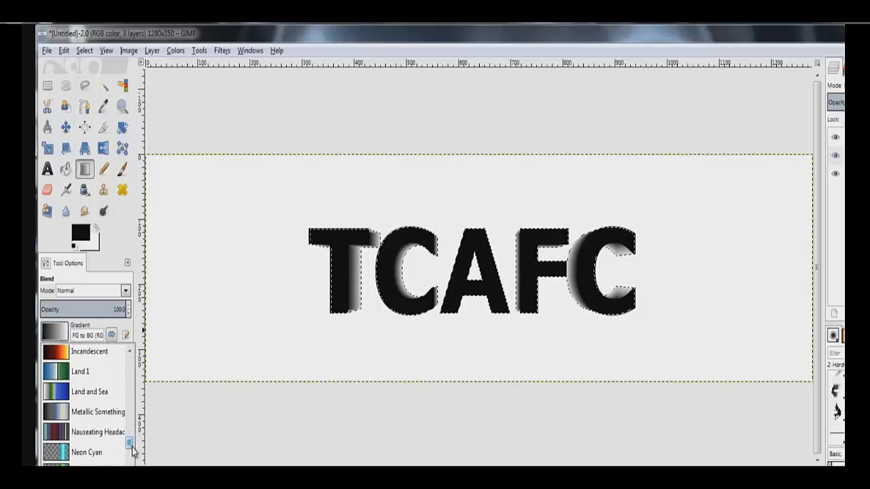
scroll("down", 3)
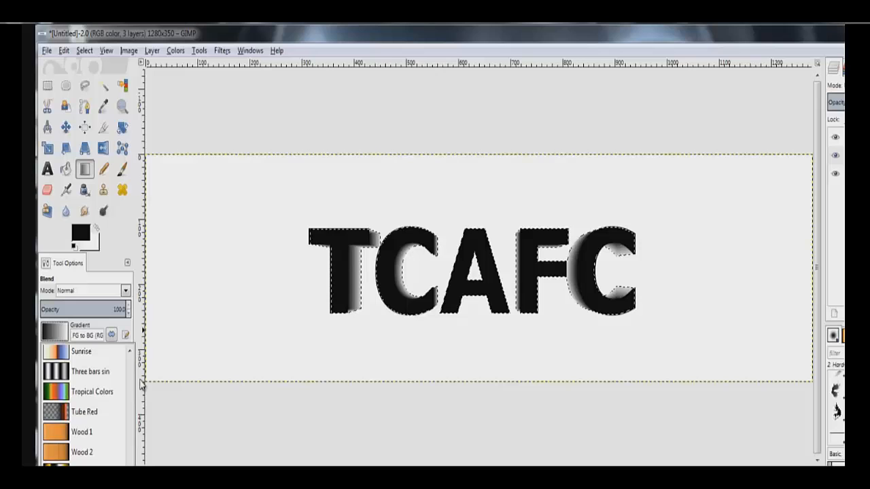
left_click(54, 332)
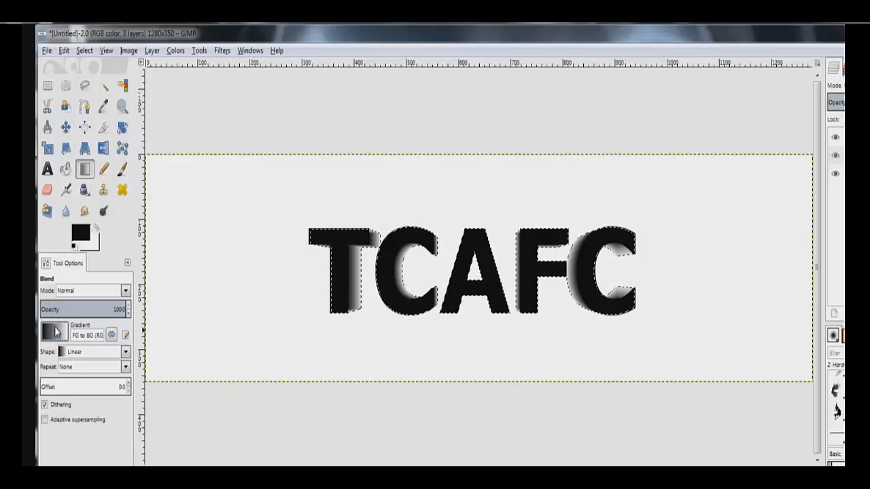
left_click(125, 352)
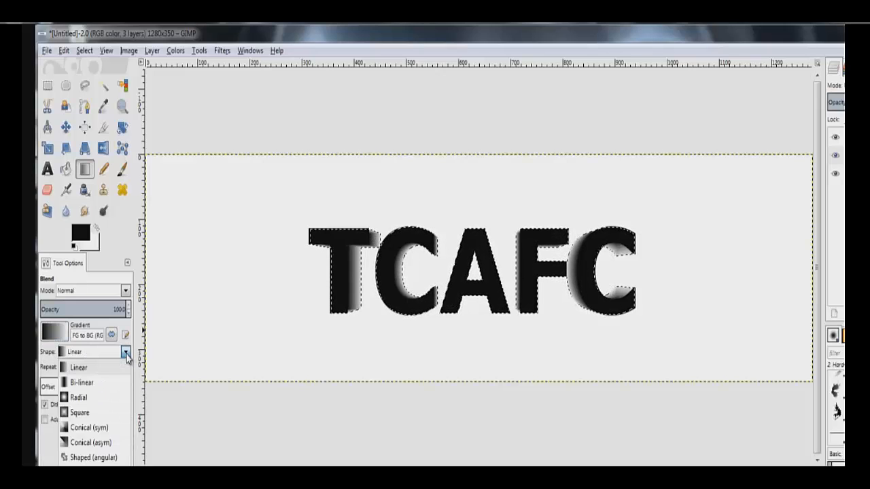
left_click(79, 368)
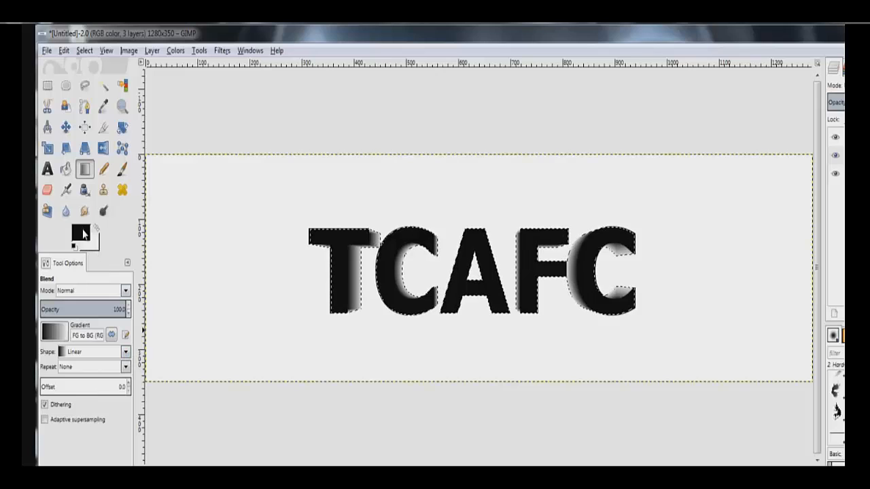
mouse_move(80, 234)
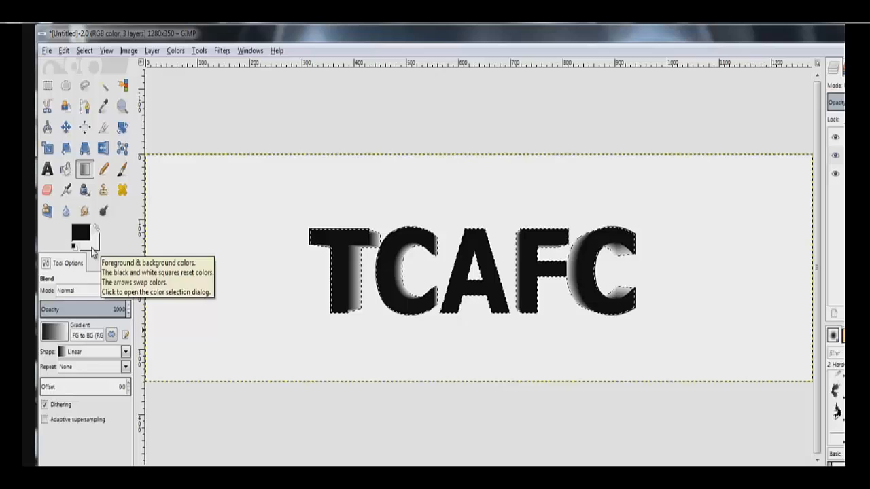
mouse_move(342, 248)
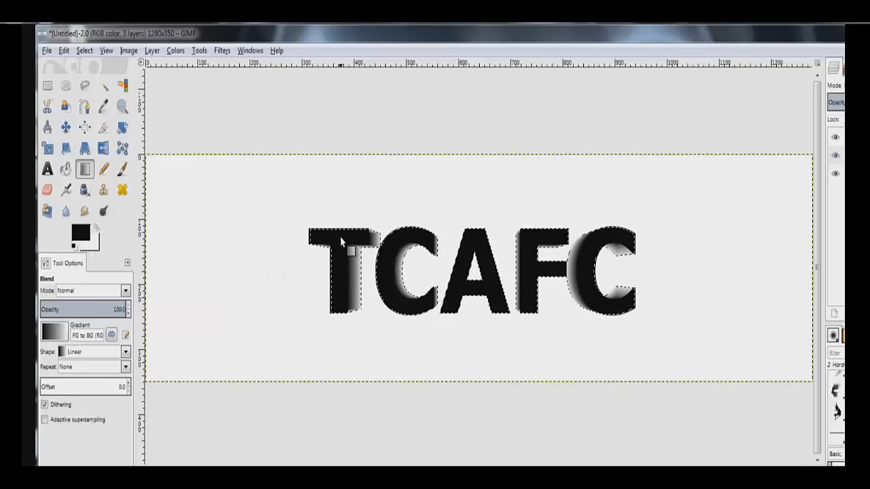
left_click_drag(342, 241, 342, 306)
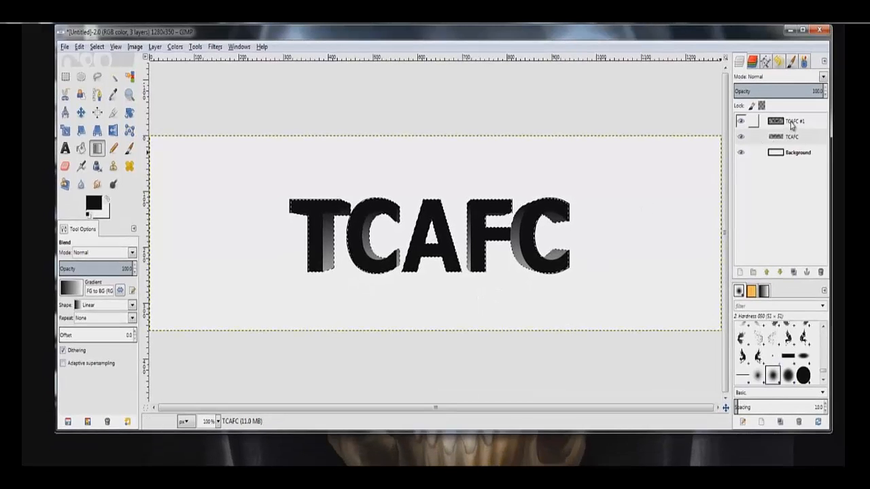
Turn the TCAFC #1 layer's letter shapes into a selection via Alpha to Selection
left_click(794, 121)
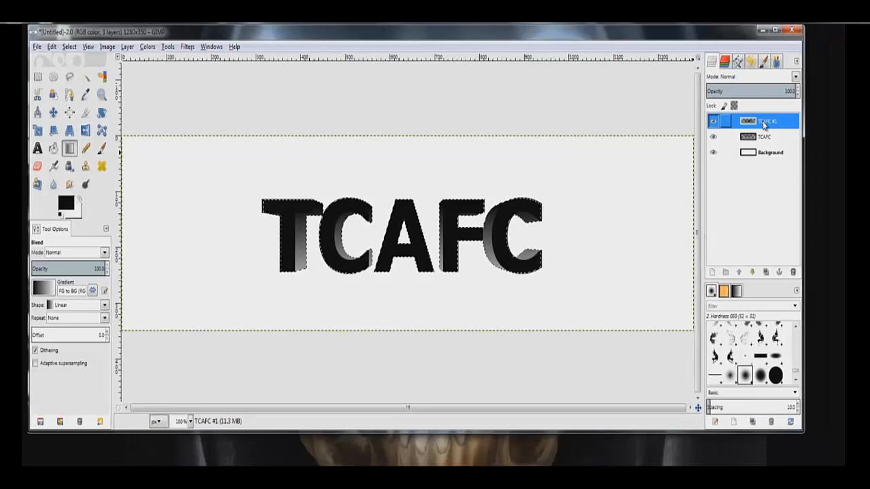
right_click(747, 121)
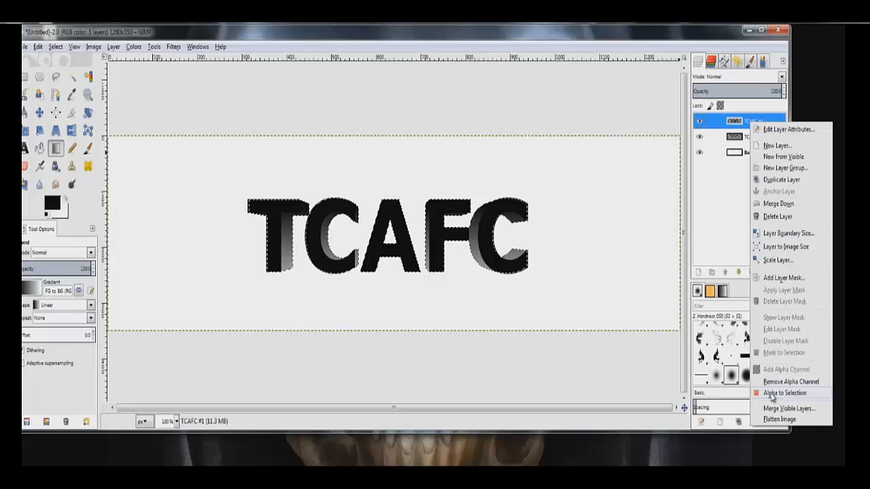
mouse_move(785, 393)
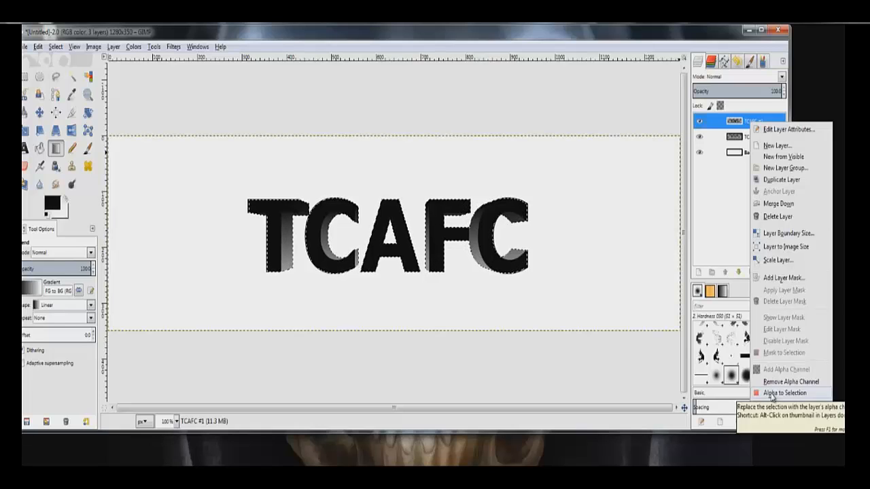
left_click(785, 393)
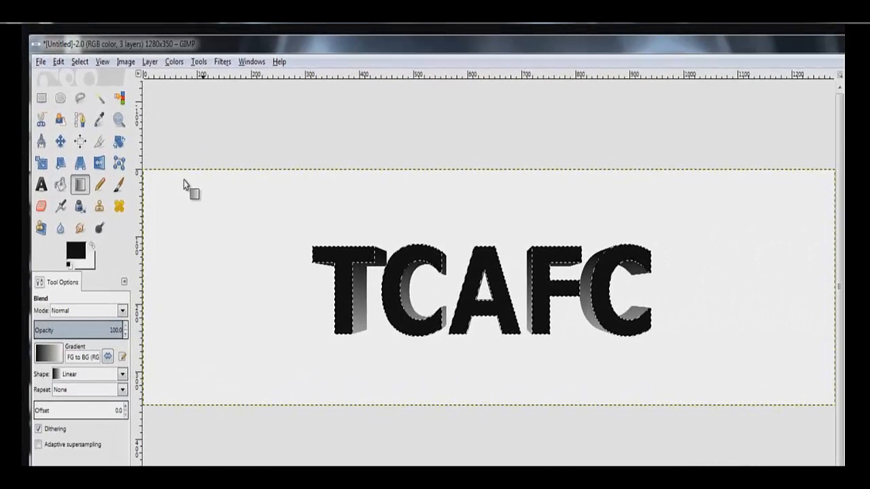
mouse_move(60, 98)
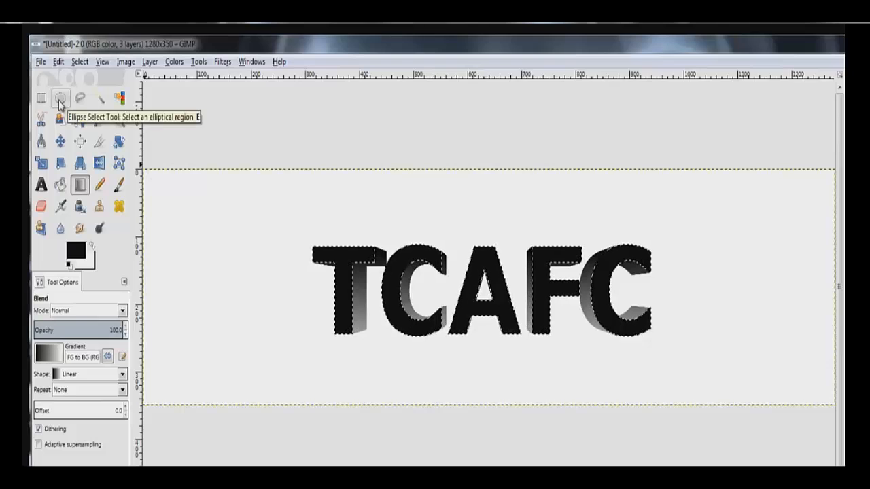
Draw a wide elliptical selection across the lower half of the TCAFC letters
left_click(60, 98)
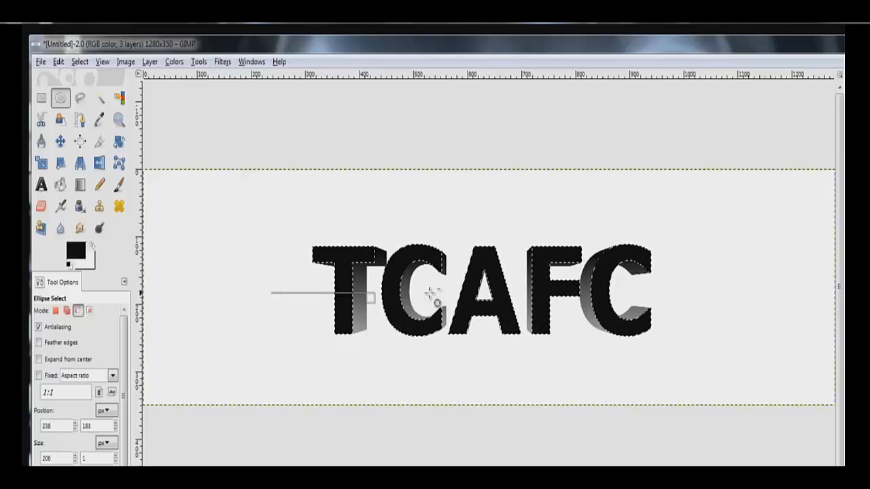
left_click_drag(369, 301, 707, 370)
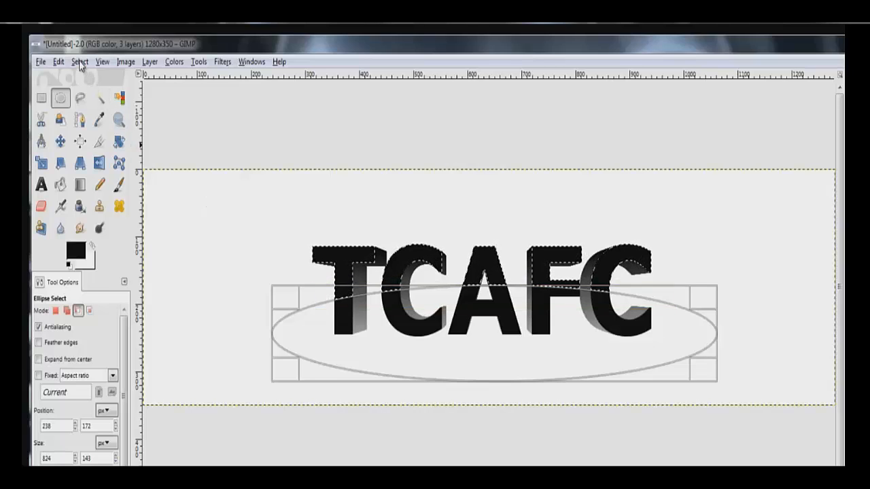
Shrink the TCAFC letter selection inward by 2 pixels via Select > Shrink
left_click(79, 63)
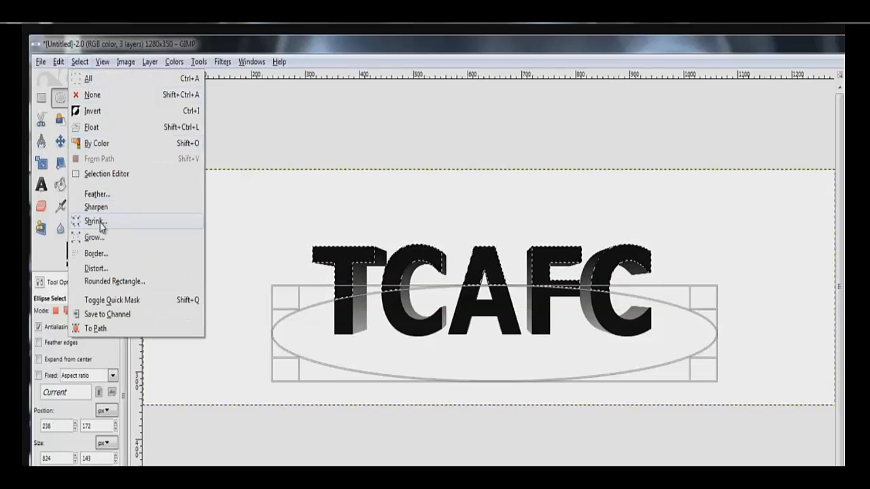
left_click(92, 222)
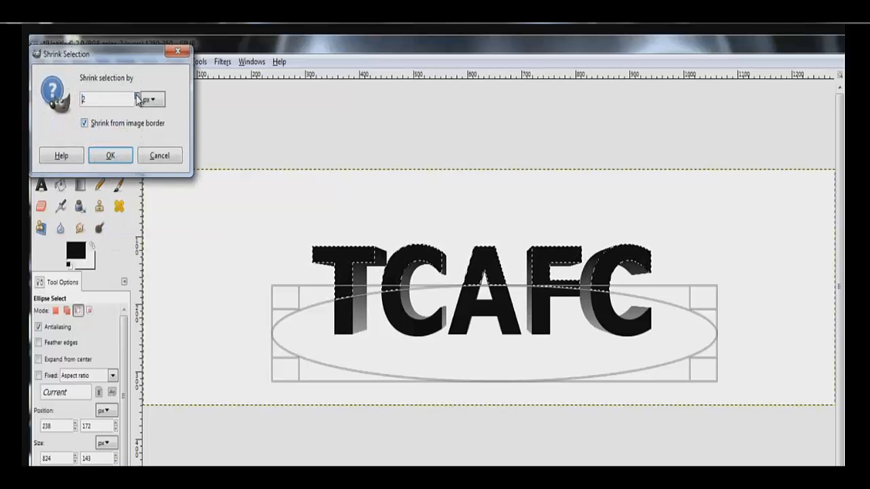
left_click(111, 155)
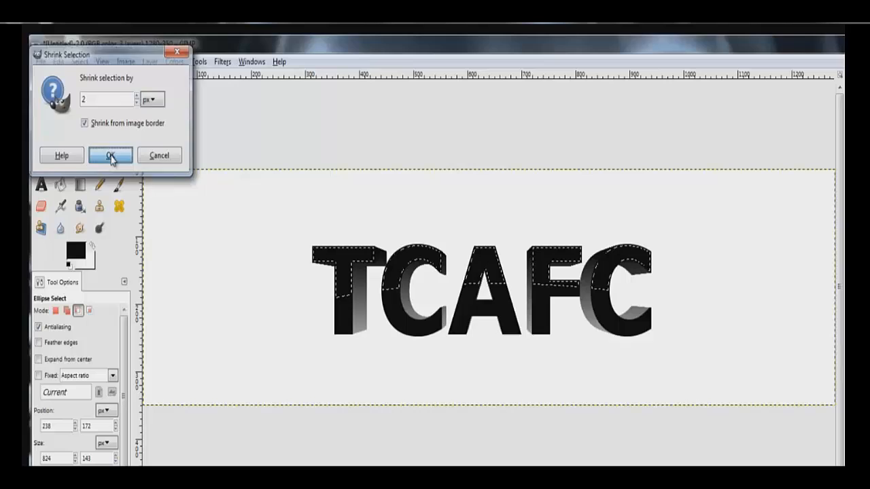
left_click(108, 155)
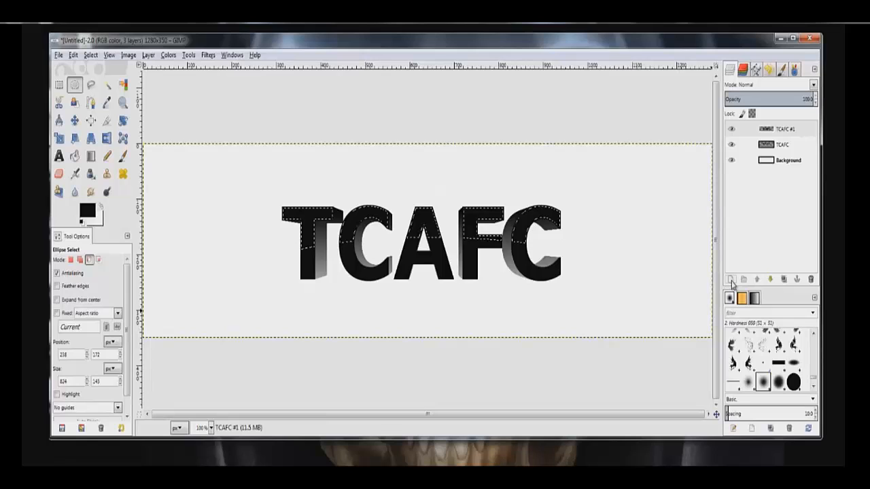
Add a new transparent layer named Layer at the top of the stack
left_click(731, 280)
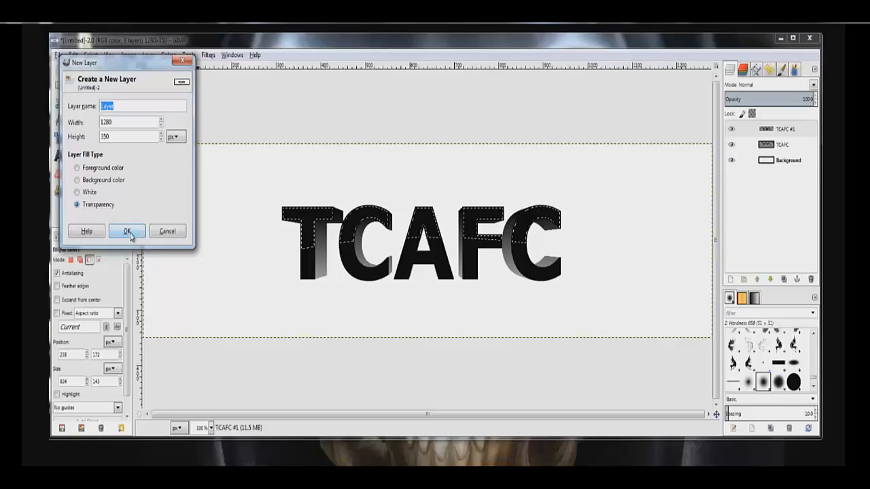
left_click(127, 231)
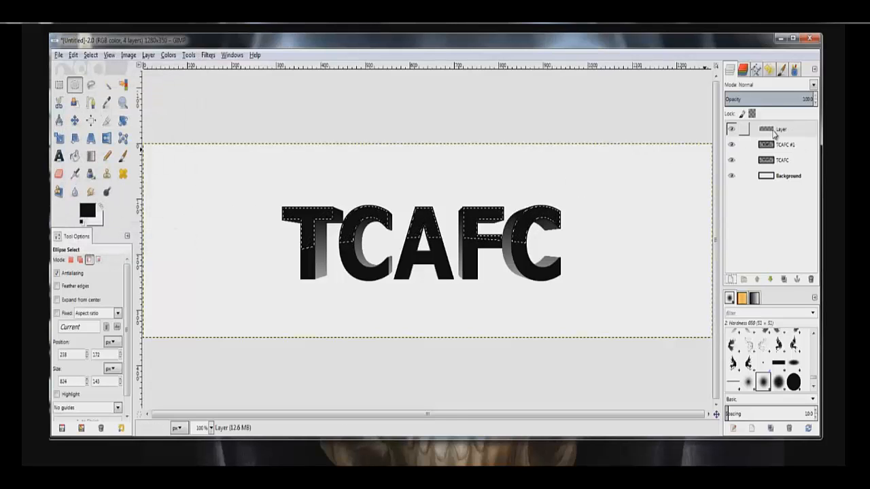
left_click(780, 129)
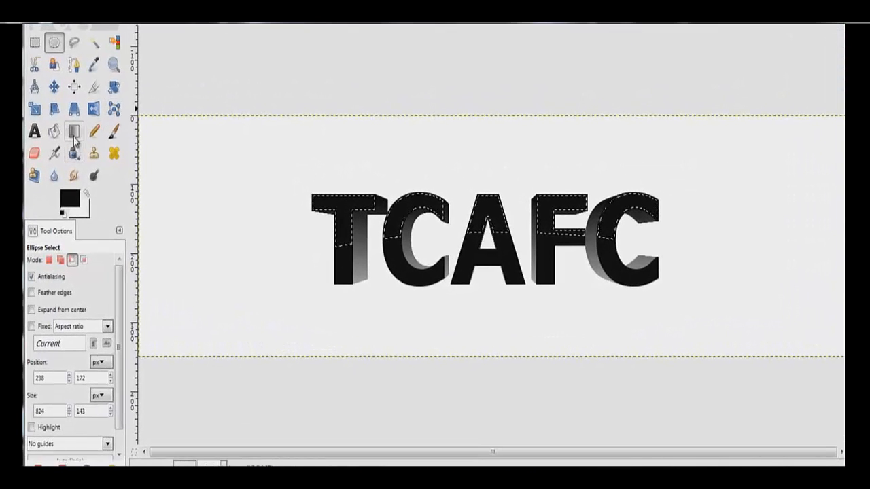
Paint a white FG-to-Transparent shine over the letter tops with the Blend tool, then deselect
left_click(74, 131)
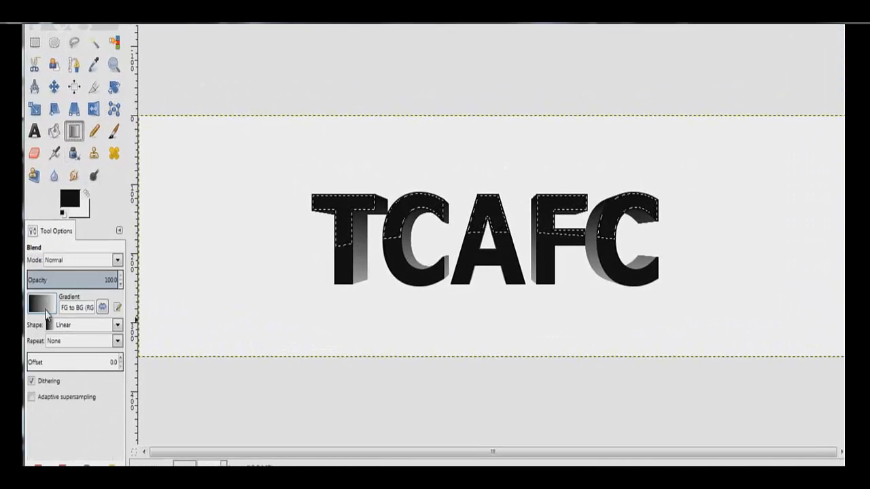
left_click(41, 304)
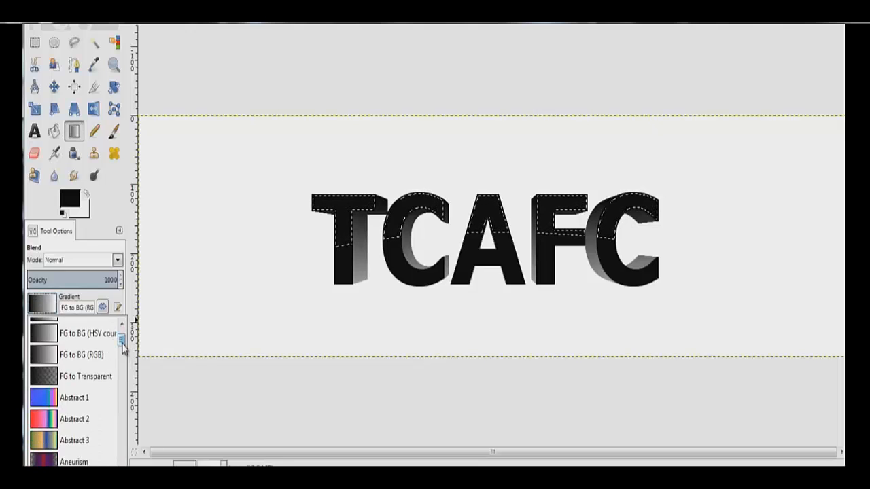
scroll("down", 3)
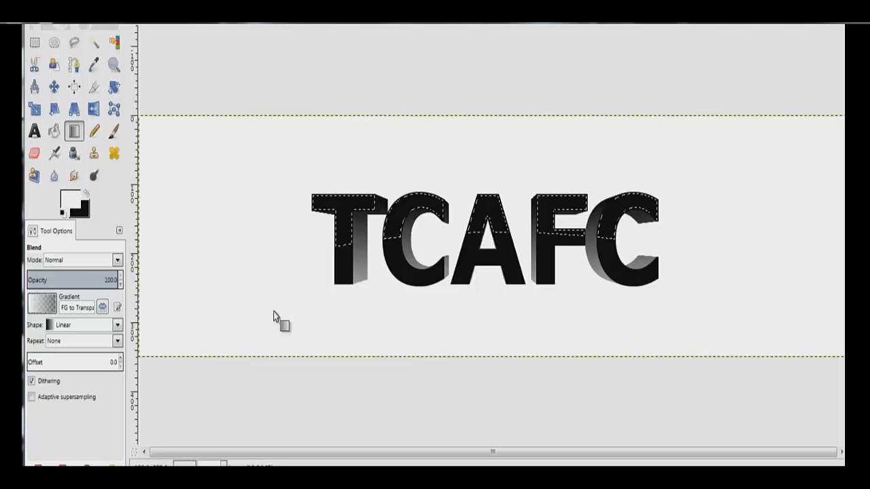
mouse_move(490, 174)
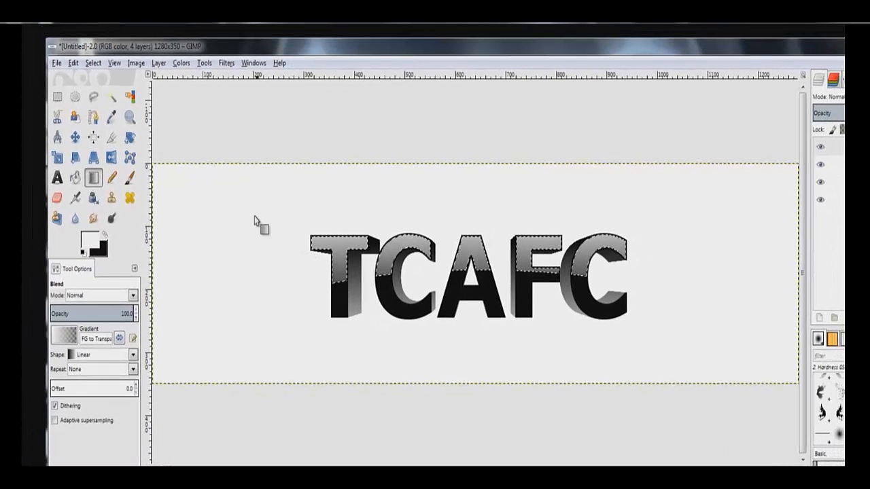
left_click(92, 63)
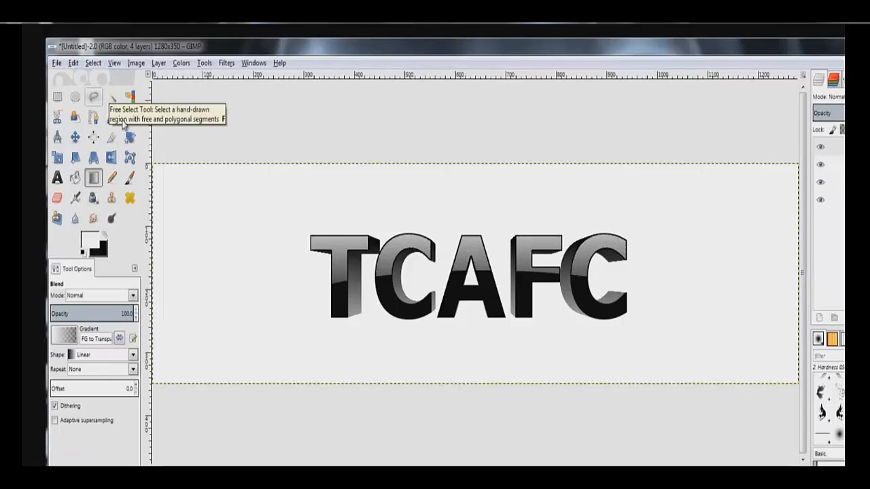
mouse_move(625, 269)
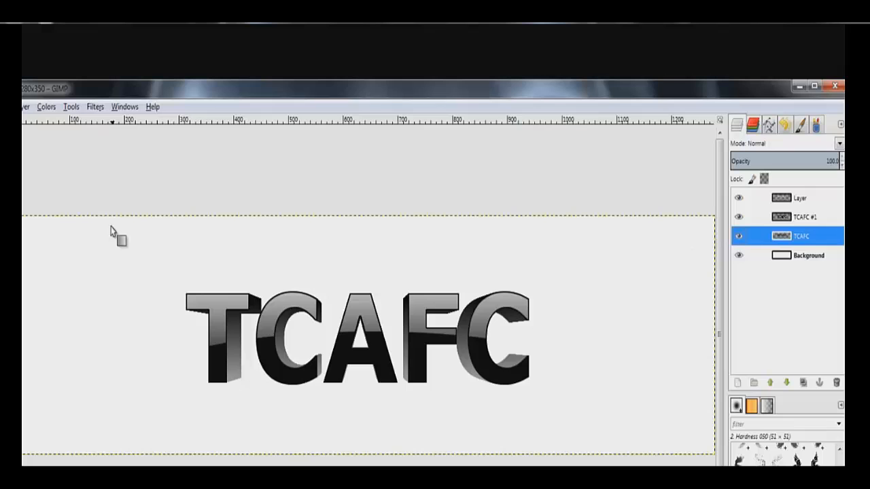
Apply a Gaussian blur of radius 2 to the TCAFC text layer
left_click(96, 106)
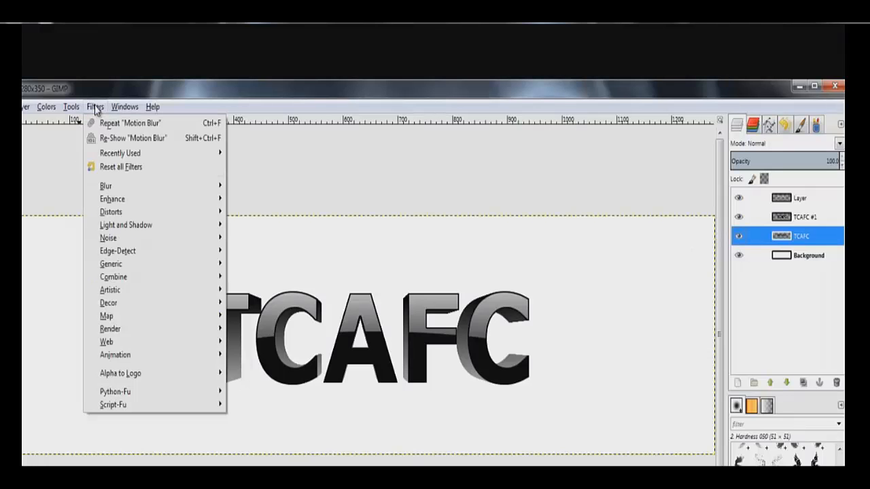
mouse_move(106, 185)
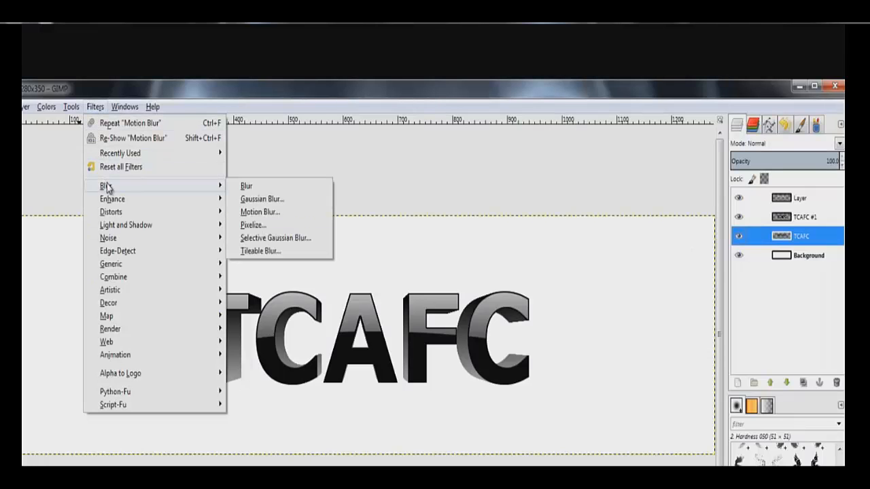
left_click(261, 198)
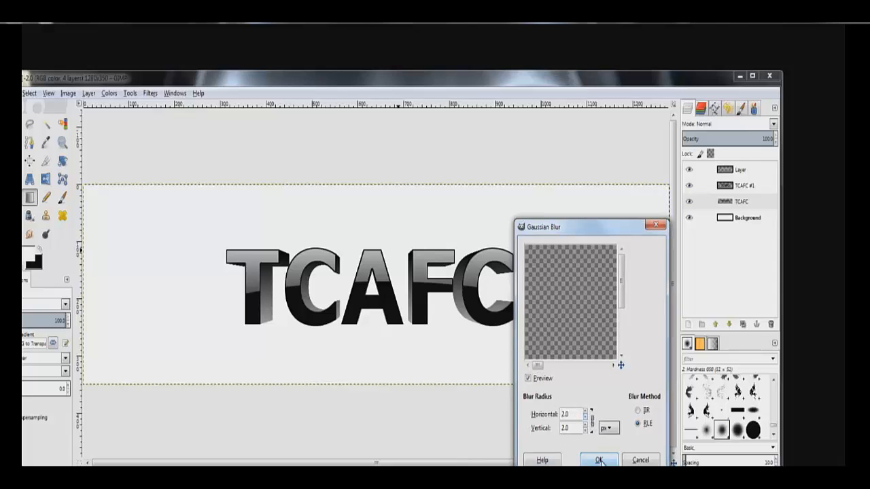
left_click(598, 460)
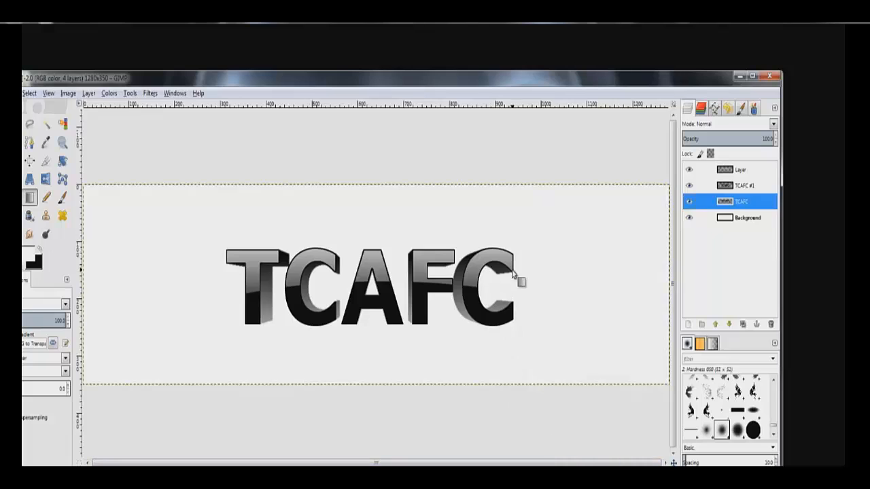
mouse_move(615, 269)
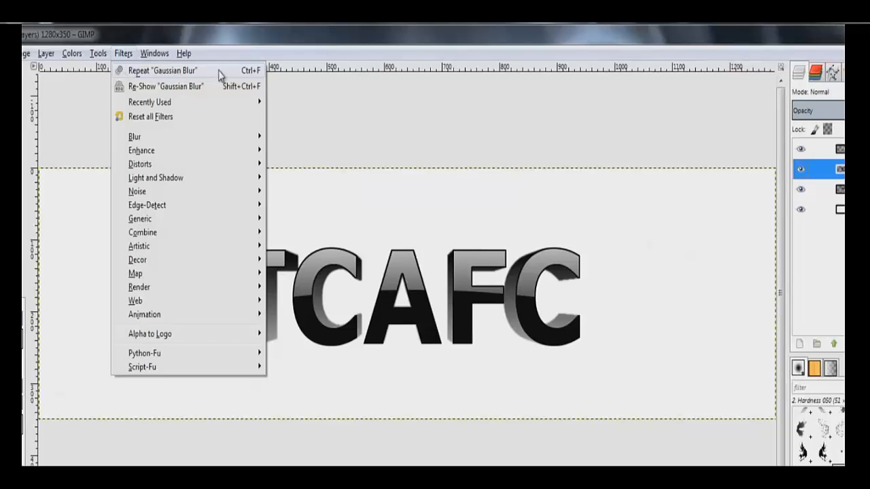
mouse_move(190, 73)
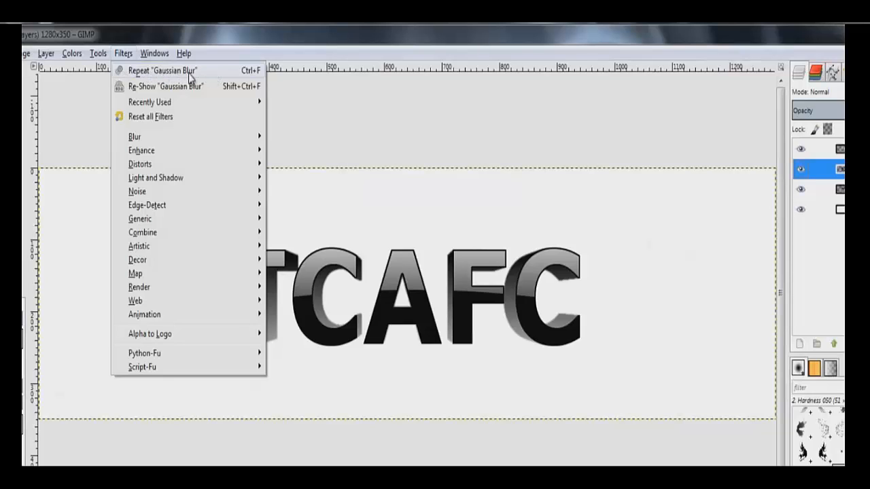
Repeat the 2-pixel Gaussian blur on the TCAFC #1 layer
left_click(265, 281)
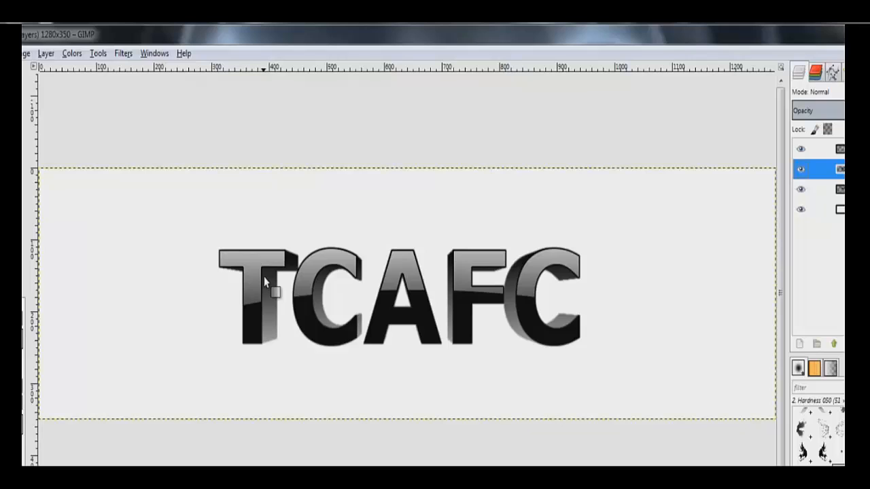
mouse_move(583, 373)
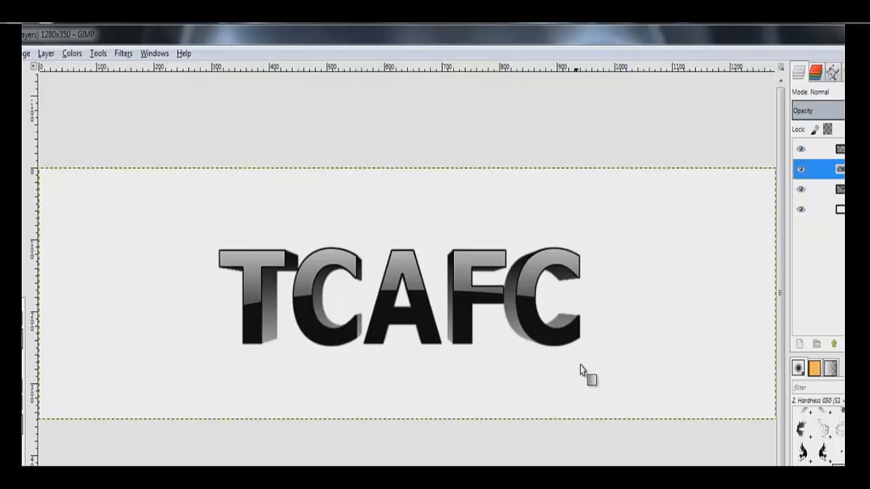
mouse_move(370, 234)
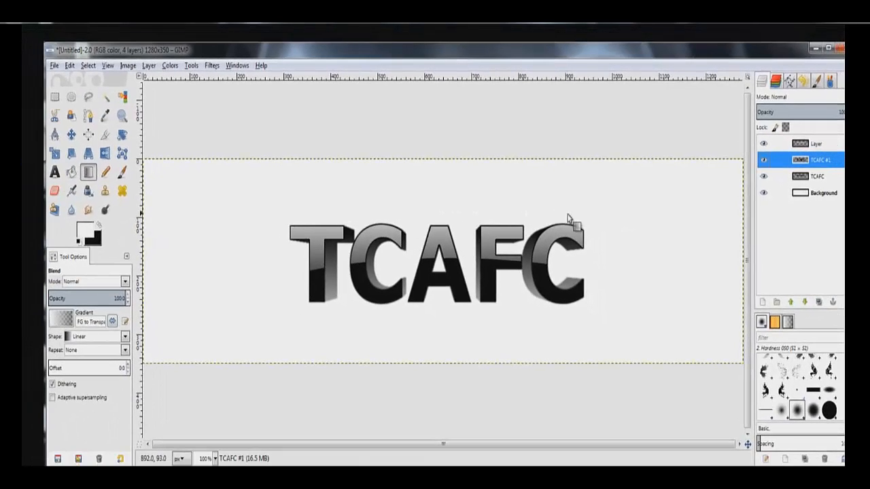
mouse_move(827, 238)
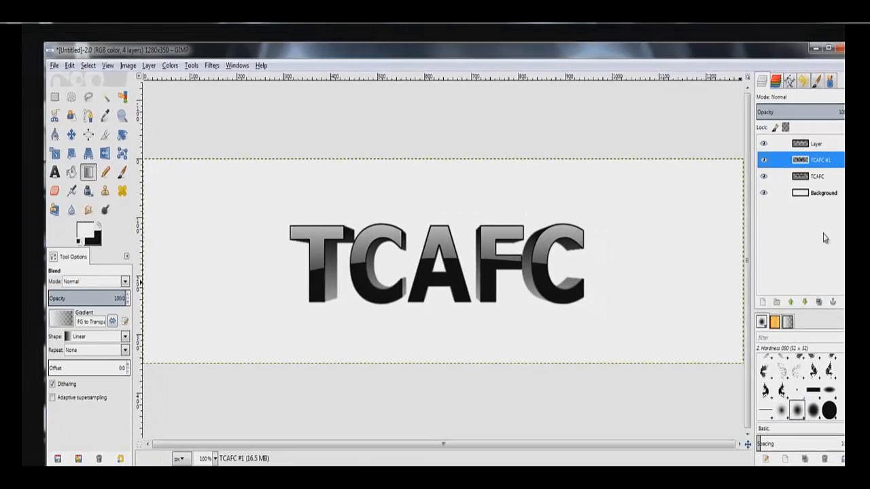
left_click(815, 193)
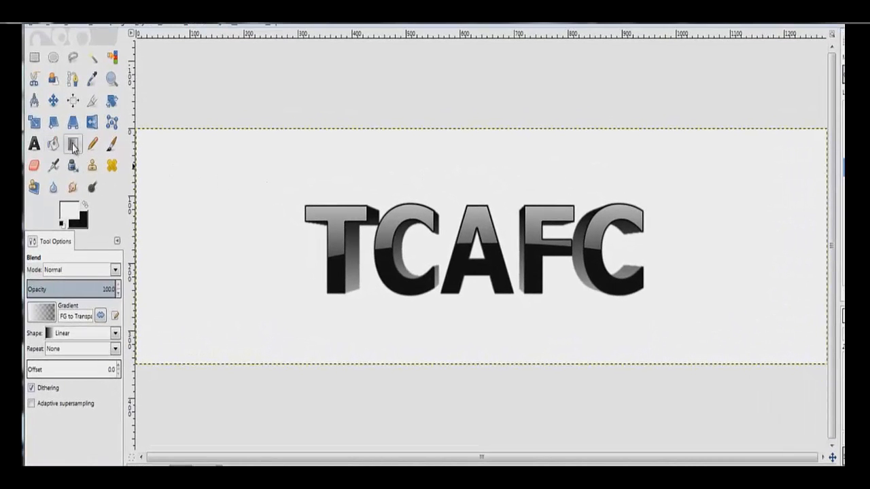
mouse_move(73, 144)
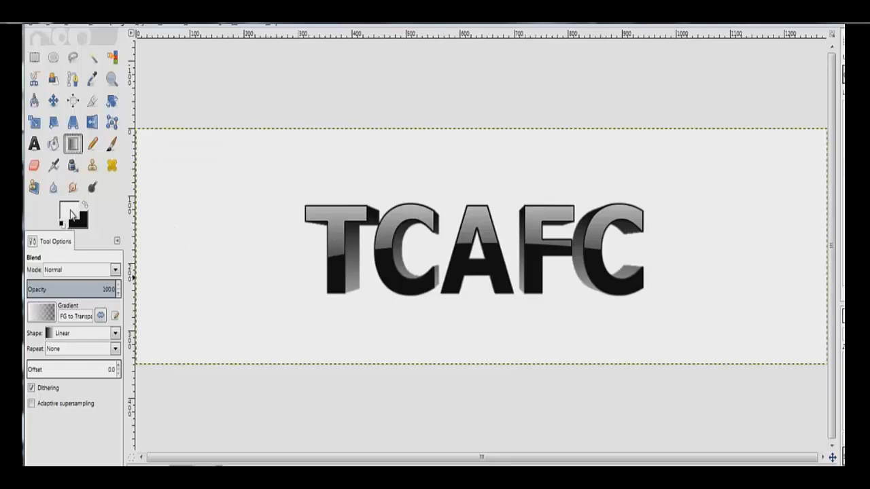
mouse_move(71, 215)
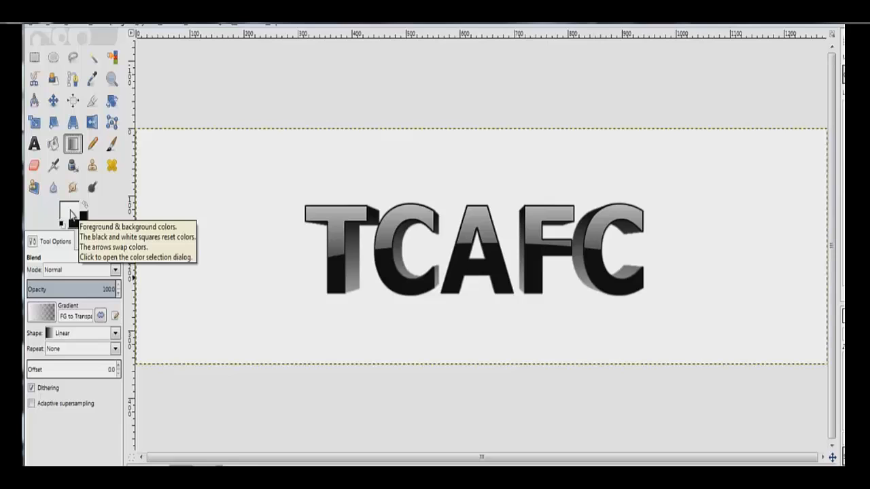
Make red the foreground colour and choose the FG to BG (RGB) gradient
left_click(61, 215)
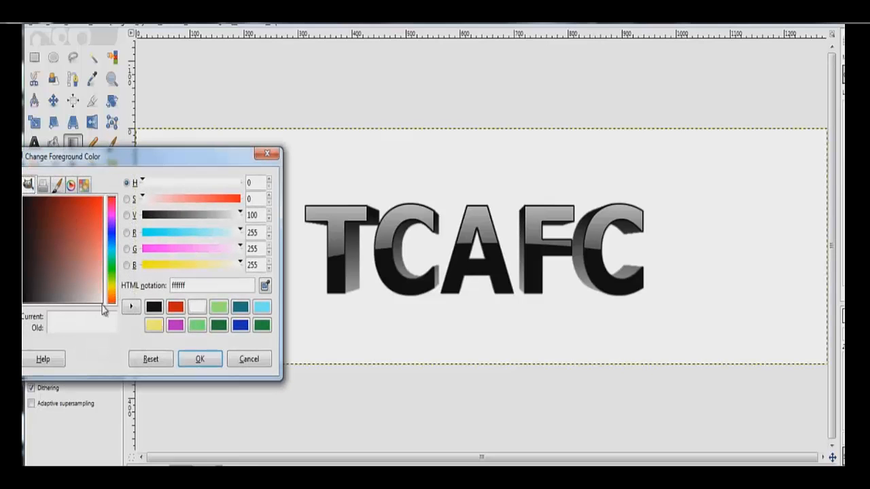
left_click(175, 308)
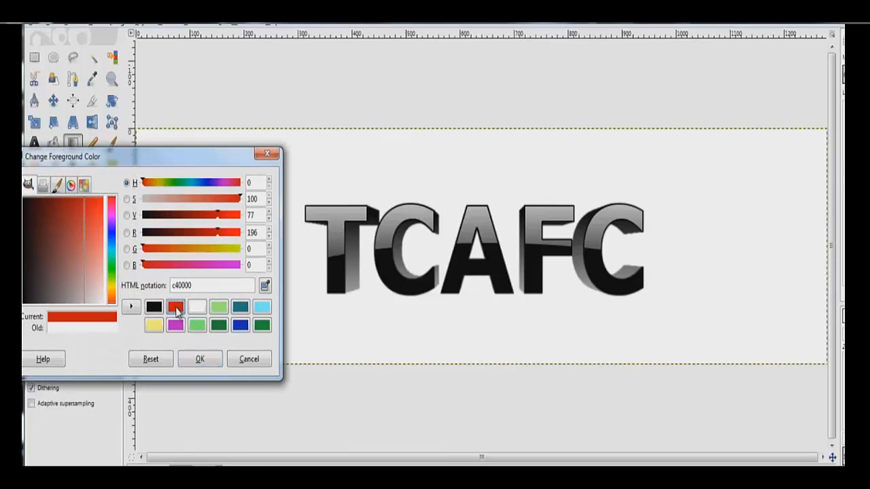
left_click(200, 359)
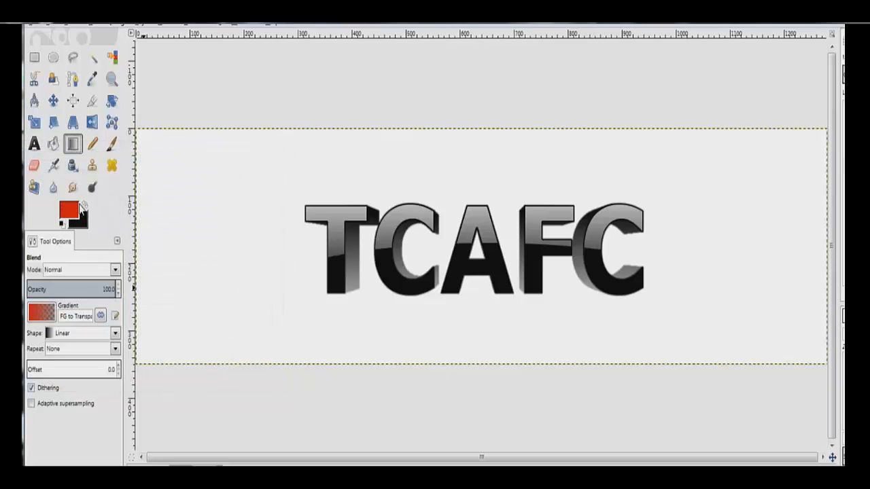
left_click(41, 312)
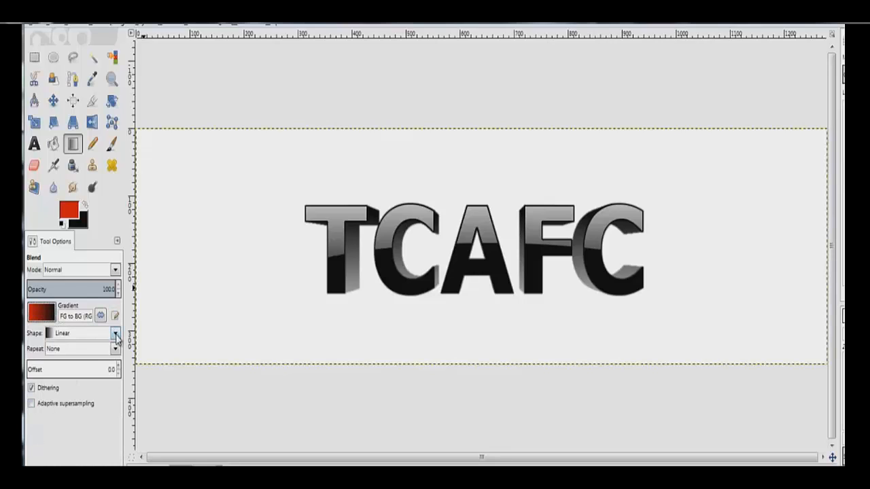
Fill the Background layer with a radial red-to-black gradient from the canvas centre
left_click(116, 333)
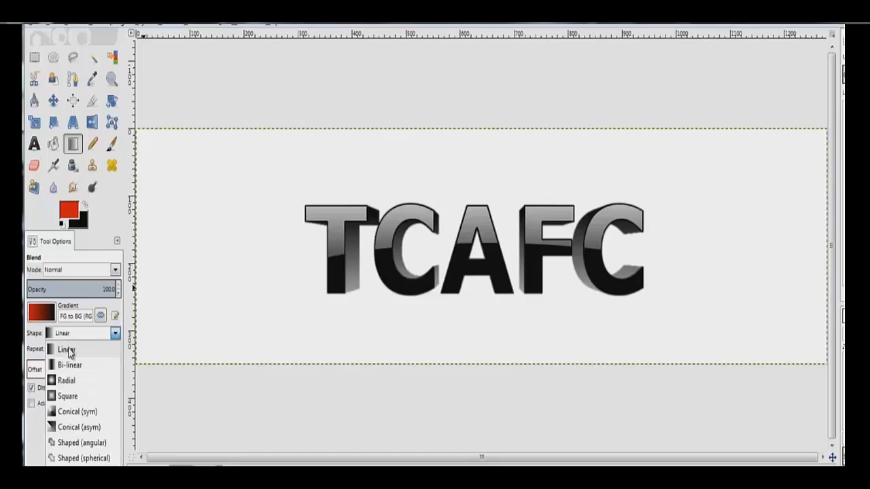
left_click(65, 380)
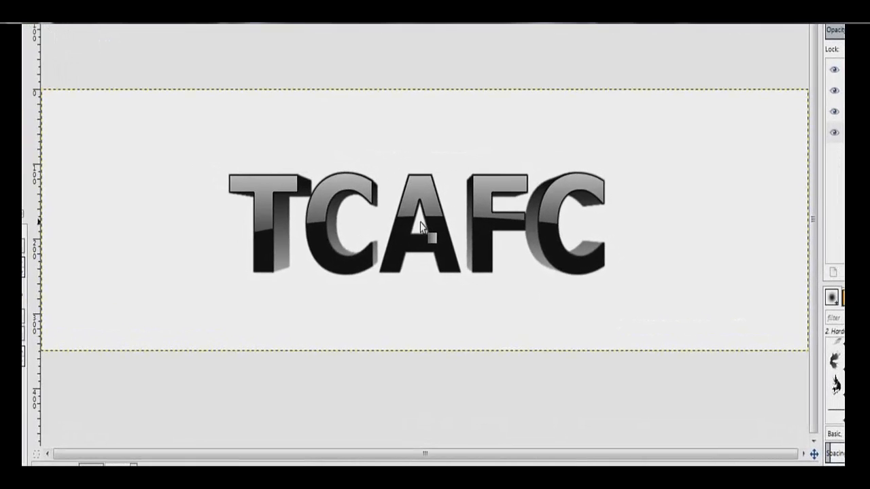
left_click_drag(421, 223, 707, 225)
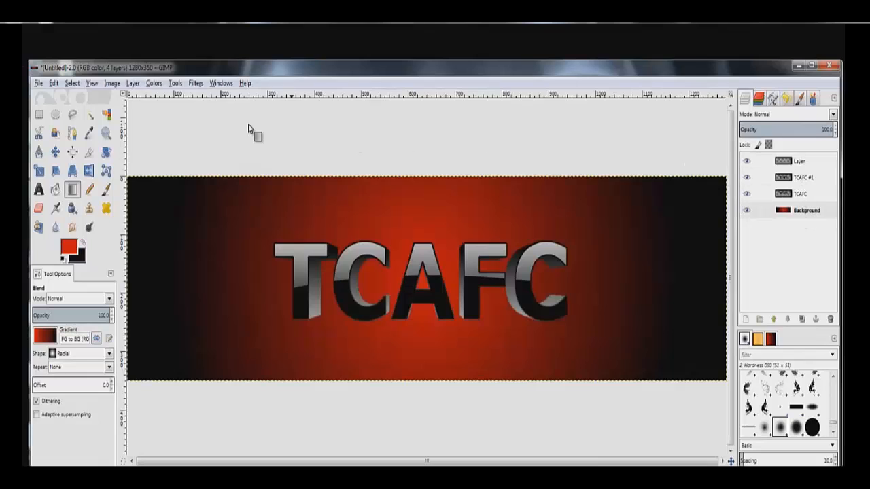
Flatten the image into a single layer with Image > Flatten Image
left_click(111, 83)
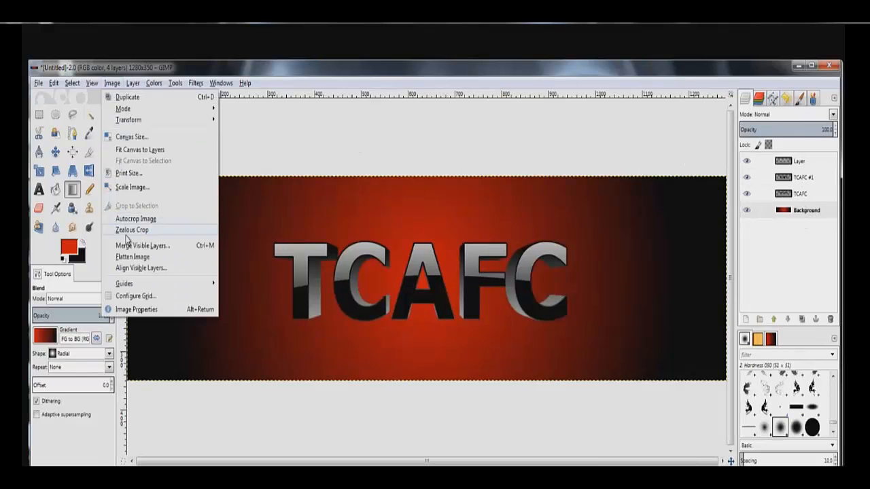
left_click(134, 256)
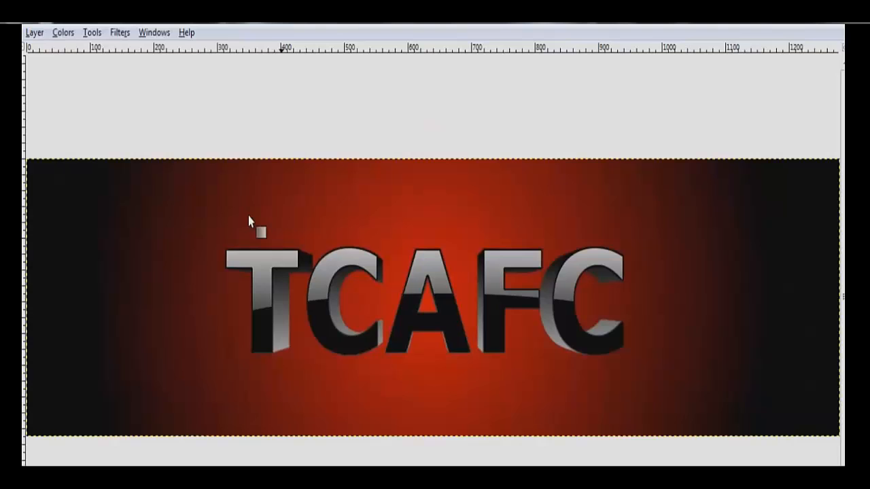
mouse_move(645, 379)
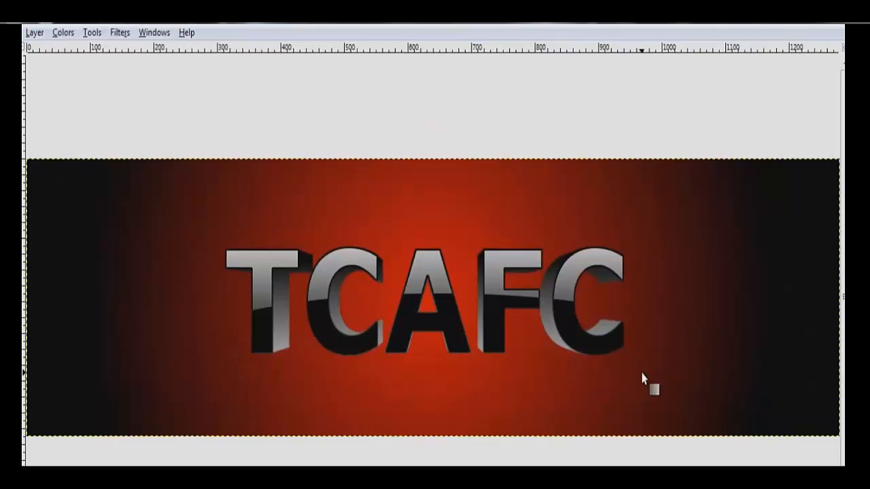